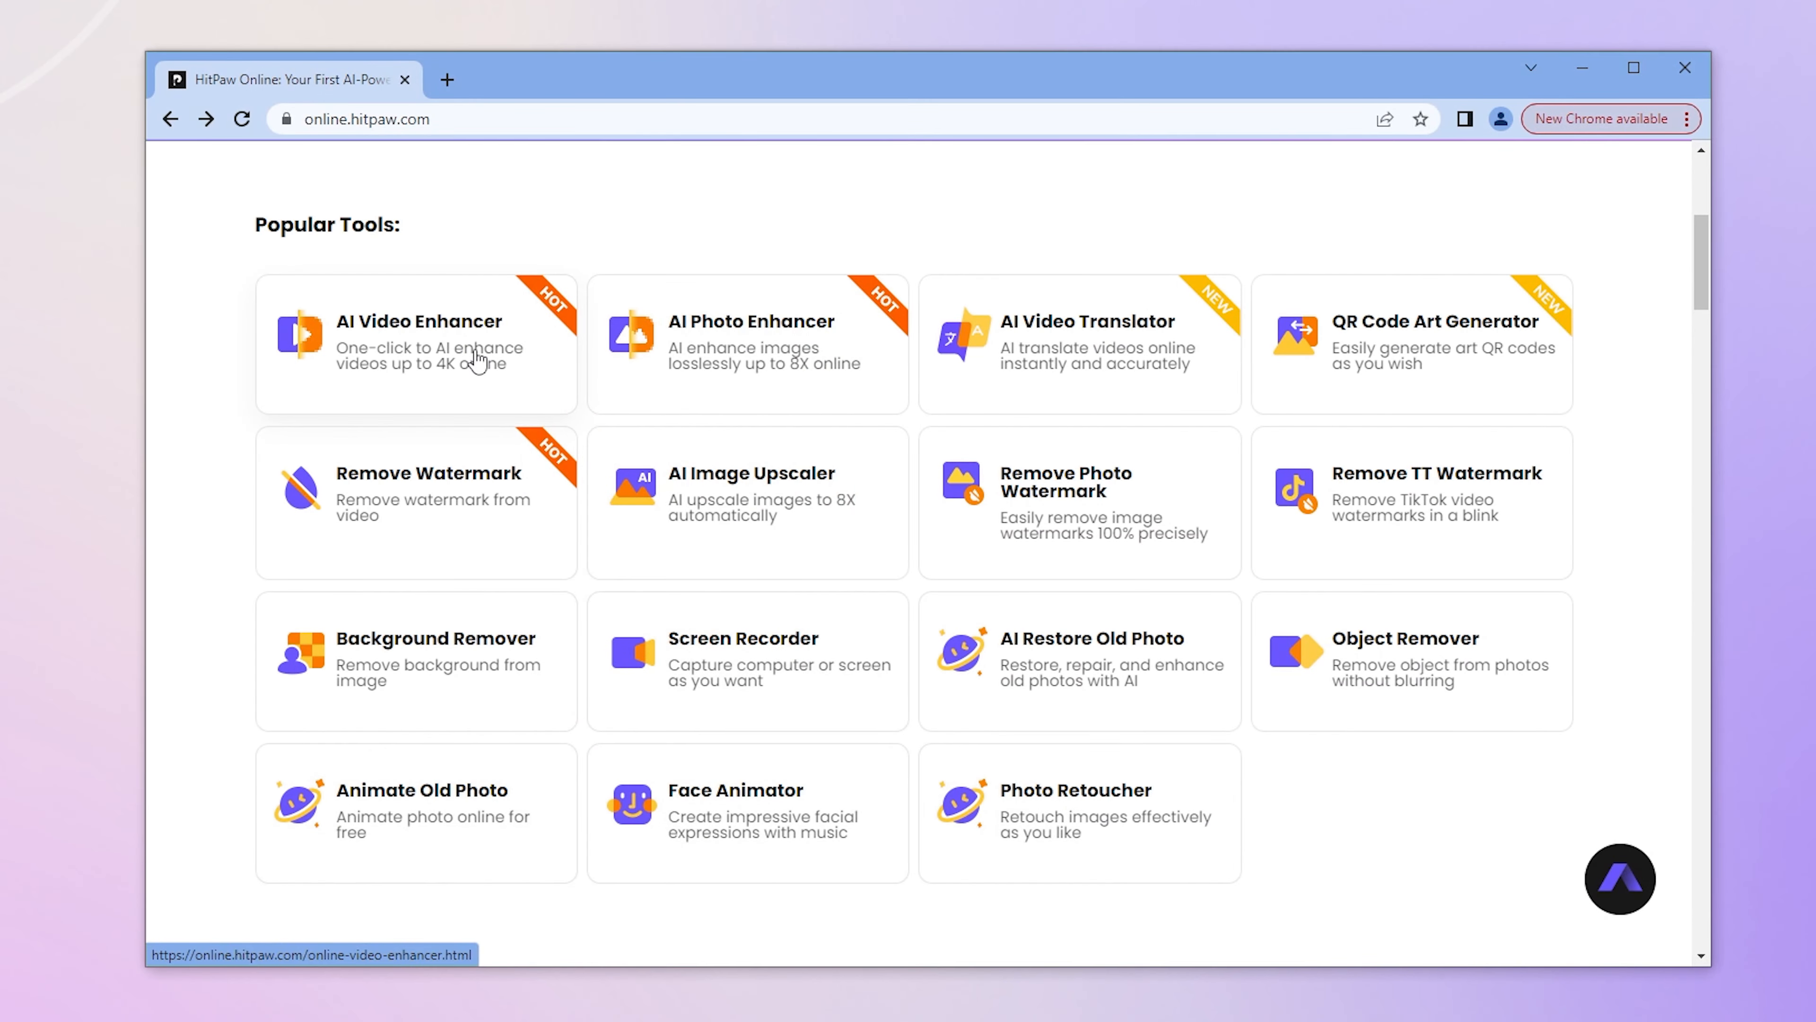
Open the AI Video Translator card under Popular Tools and browse its landing page.
left_click(747, 343)
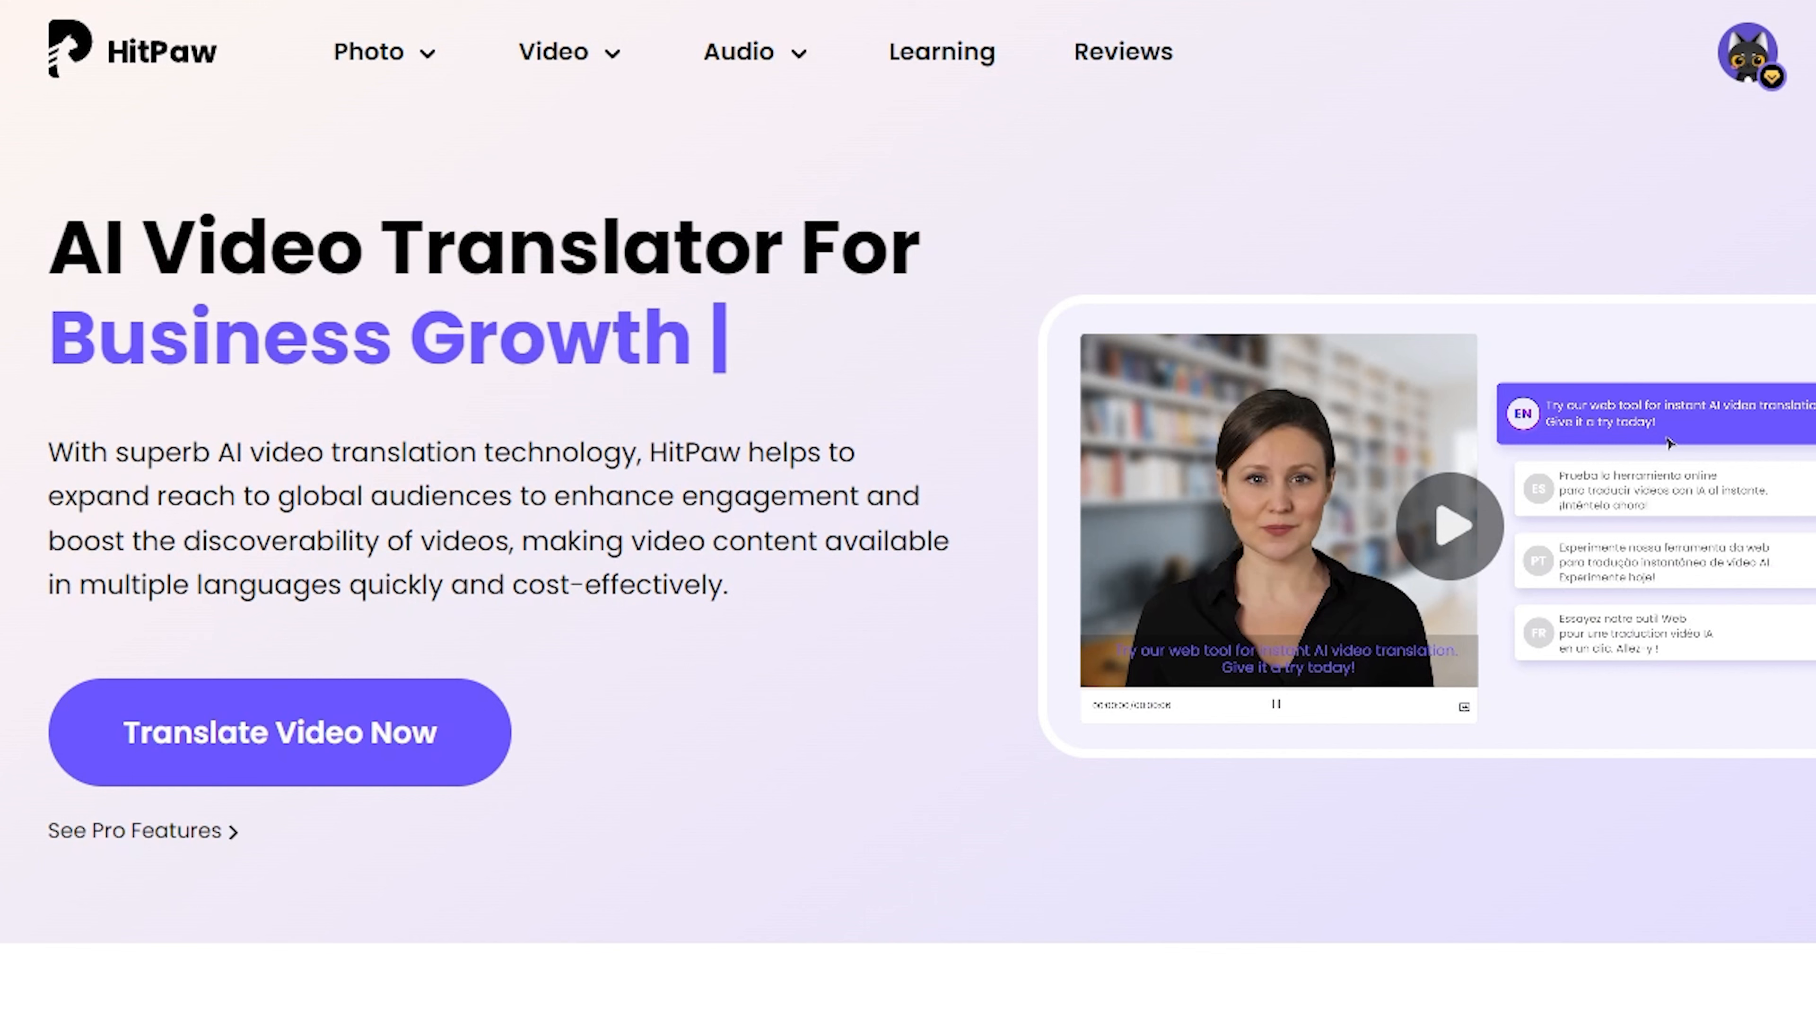
scroll("down", 3)
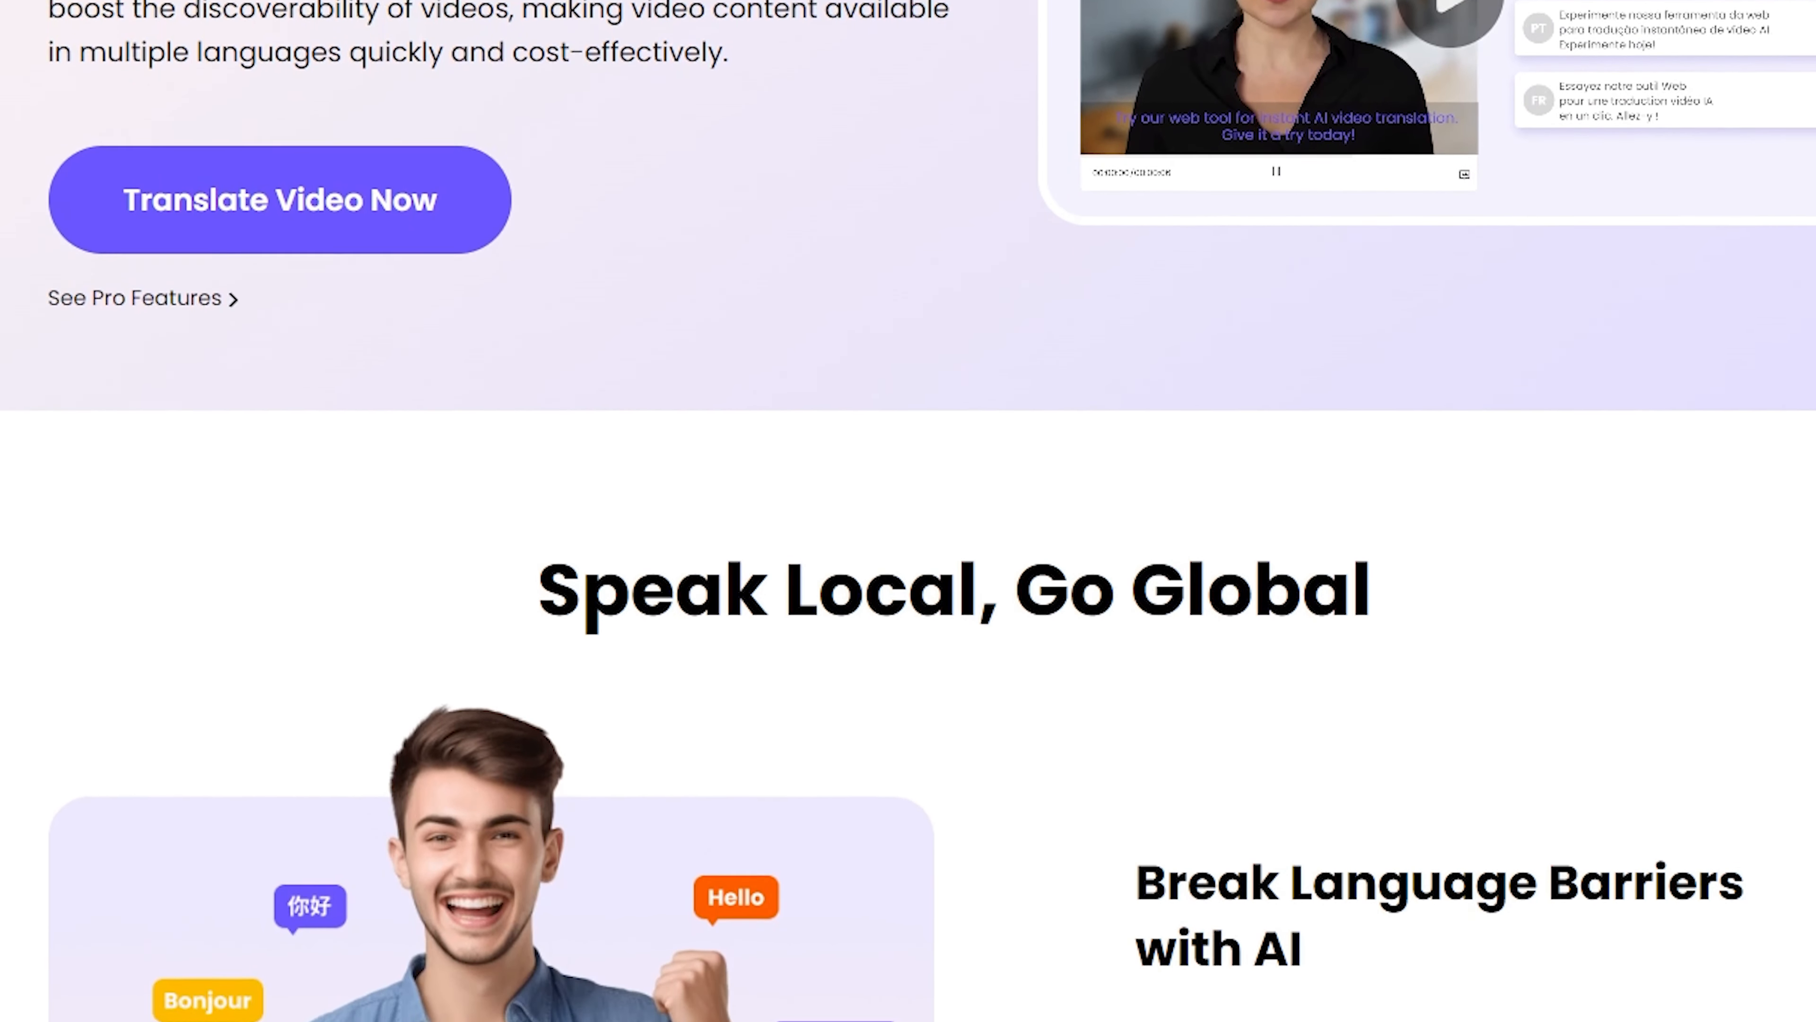
scroll("down", 3)
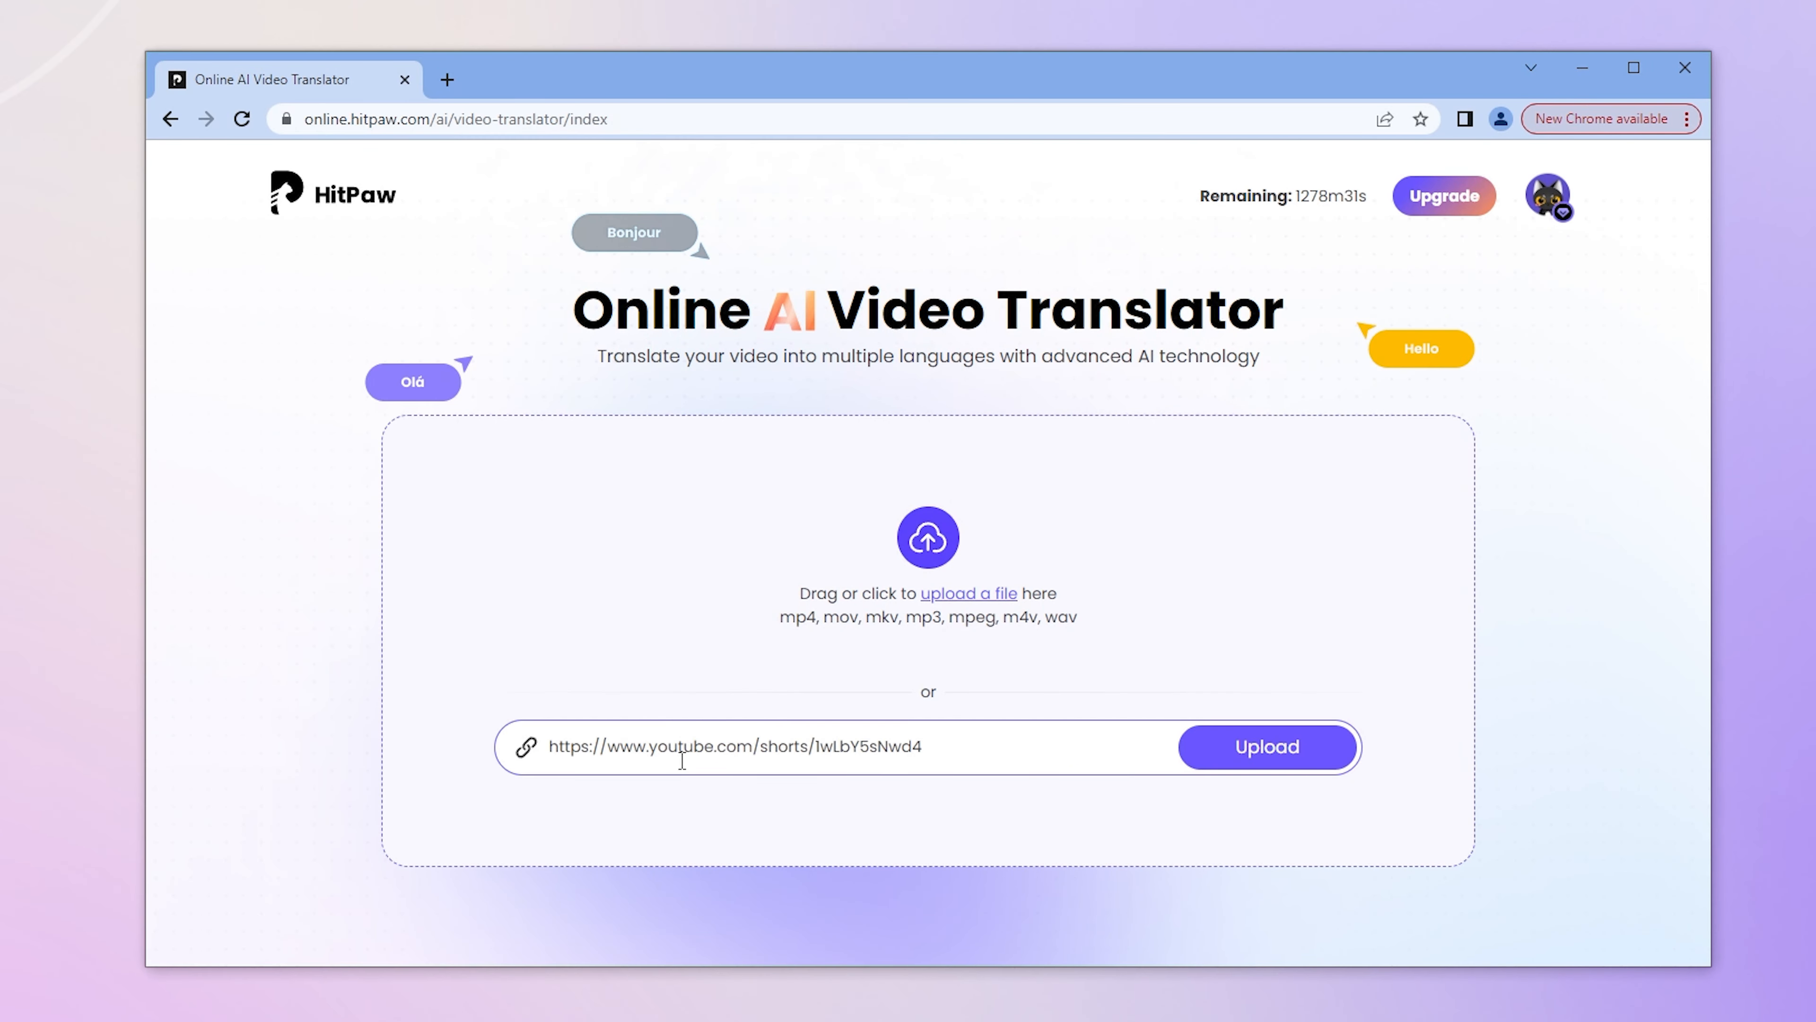
Upload the pasted YouTube Shorts link and translate it to French with a female speaker.
left_click(1265, 747)
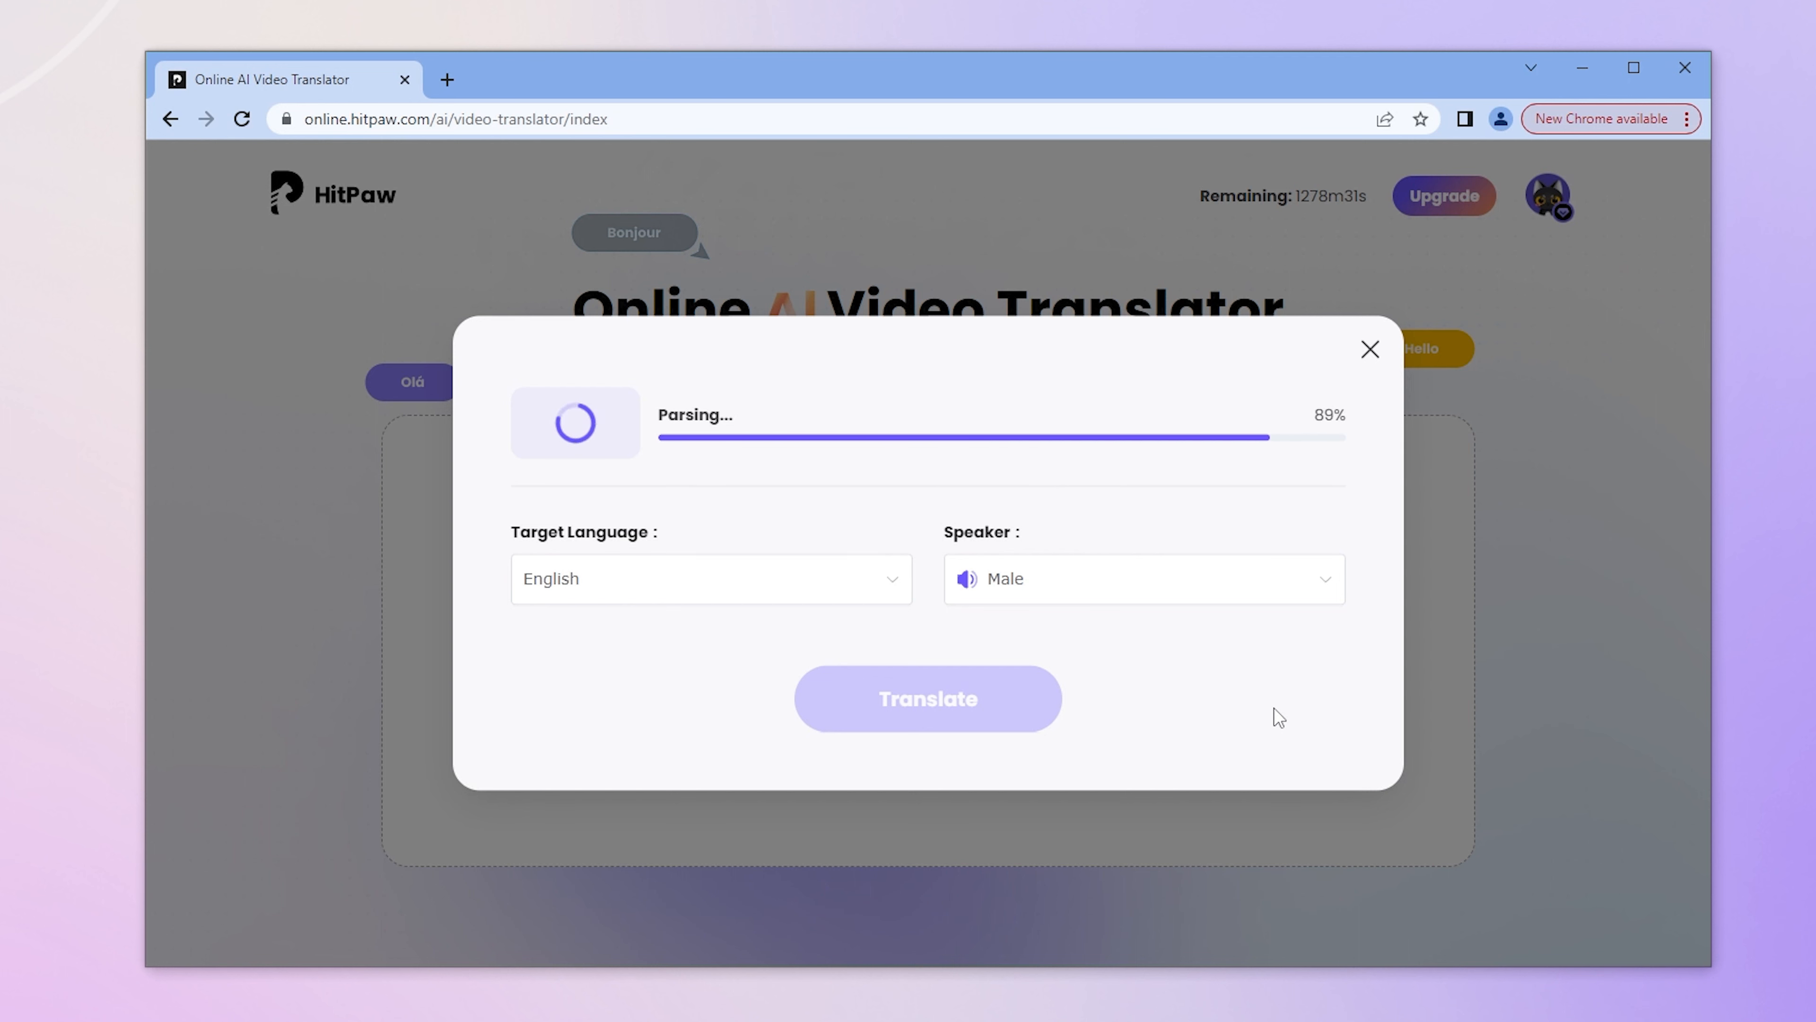
left_click(710, 578)
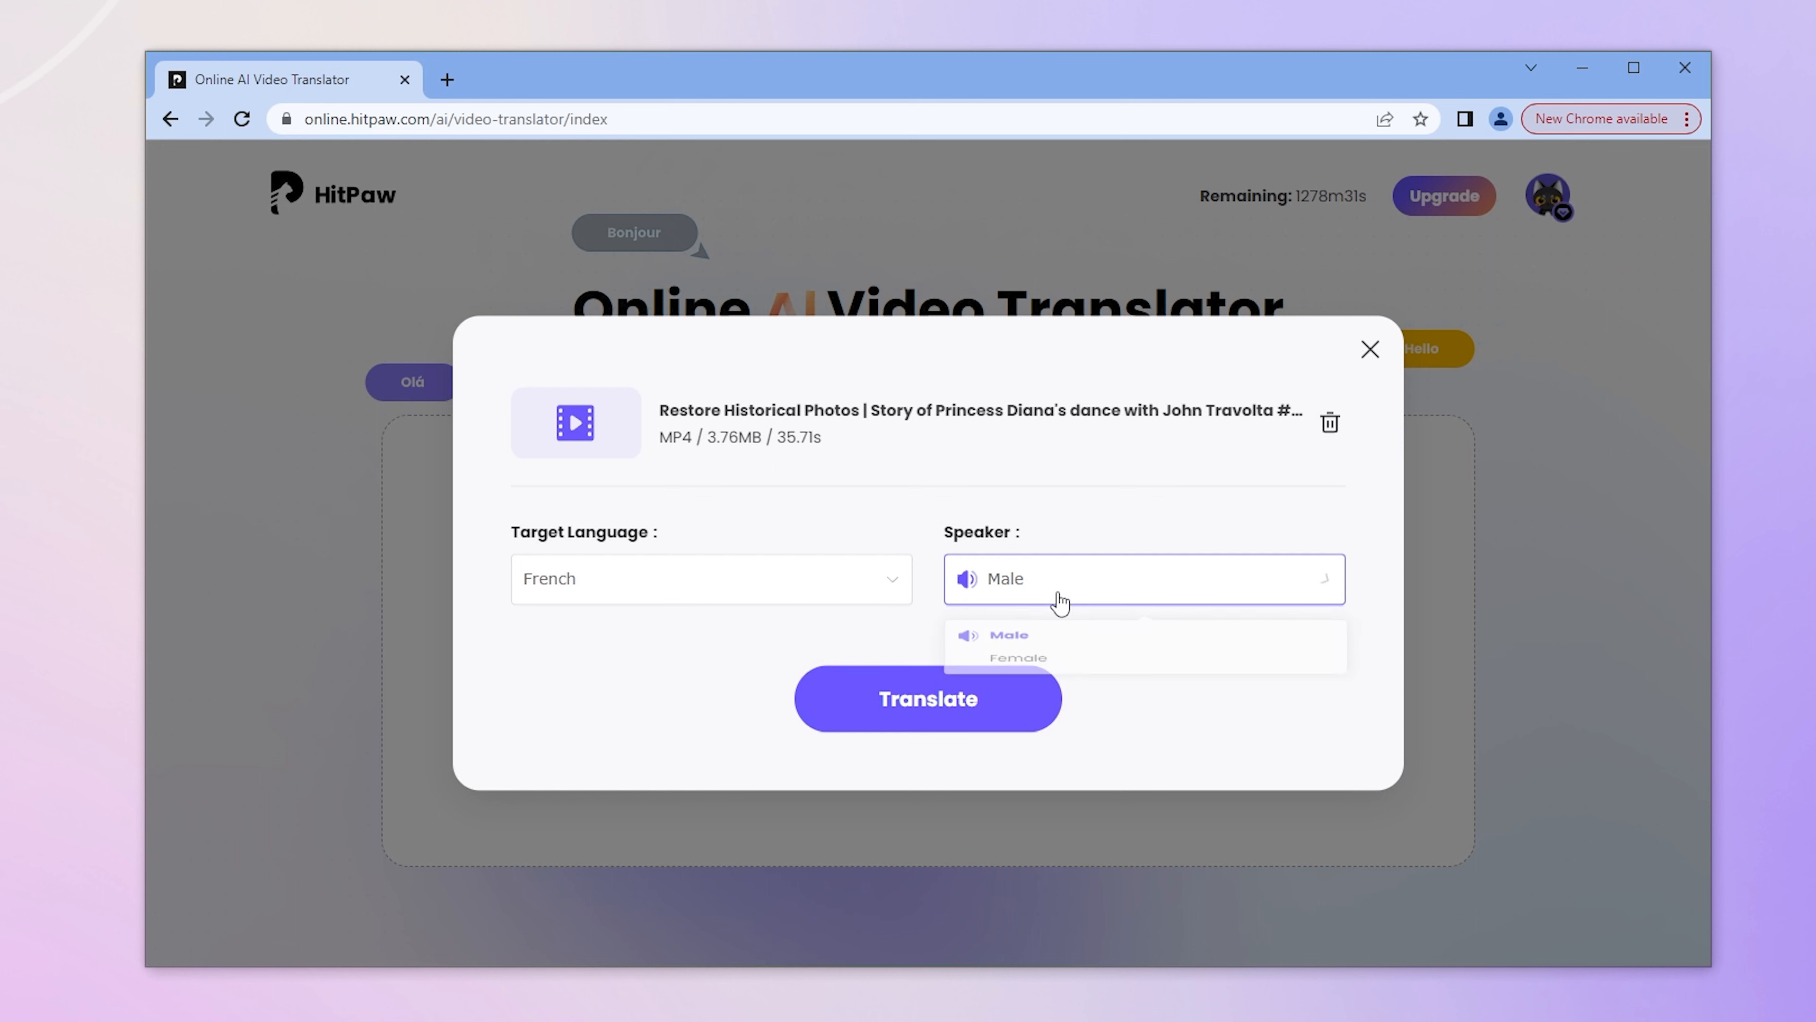
left_click(1017, 657)
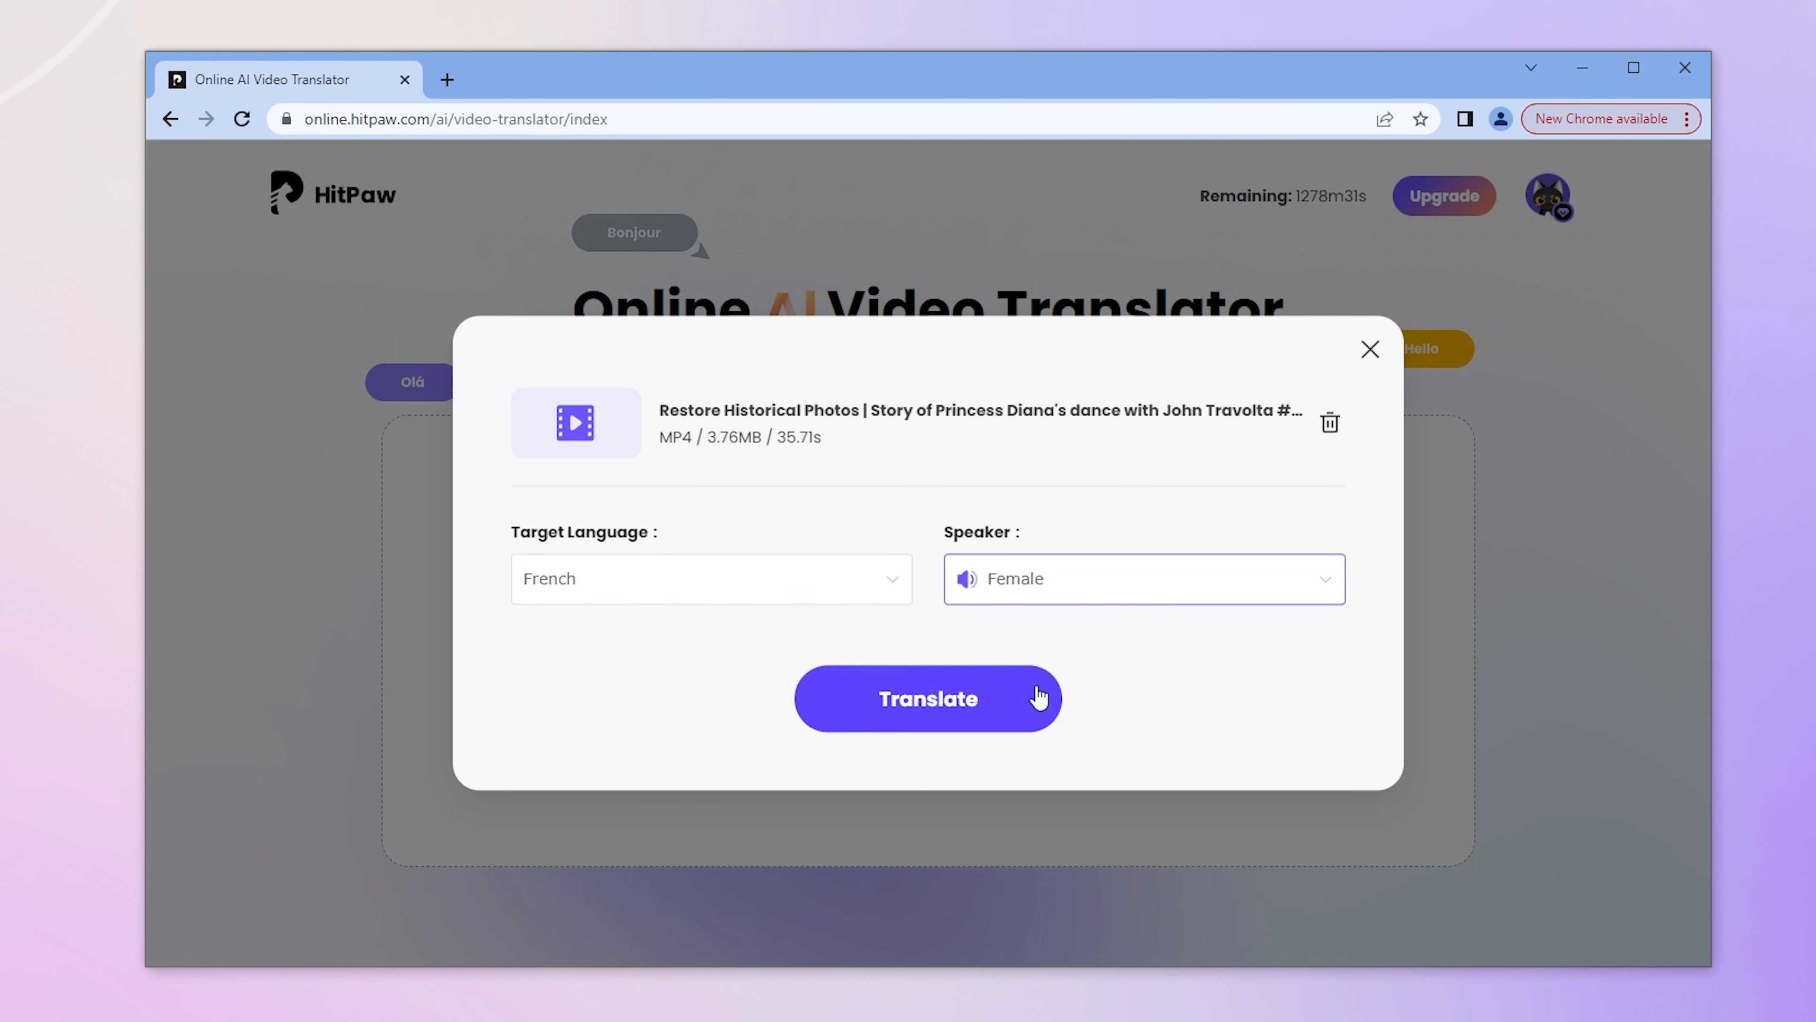
left_click(927, 698)
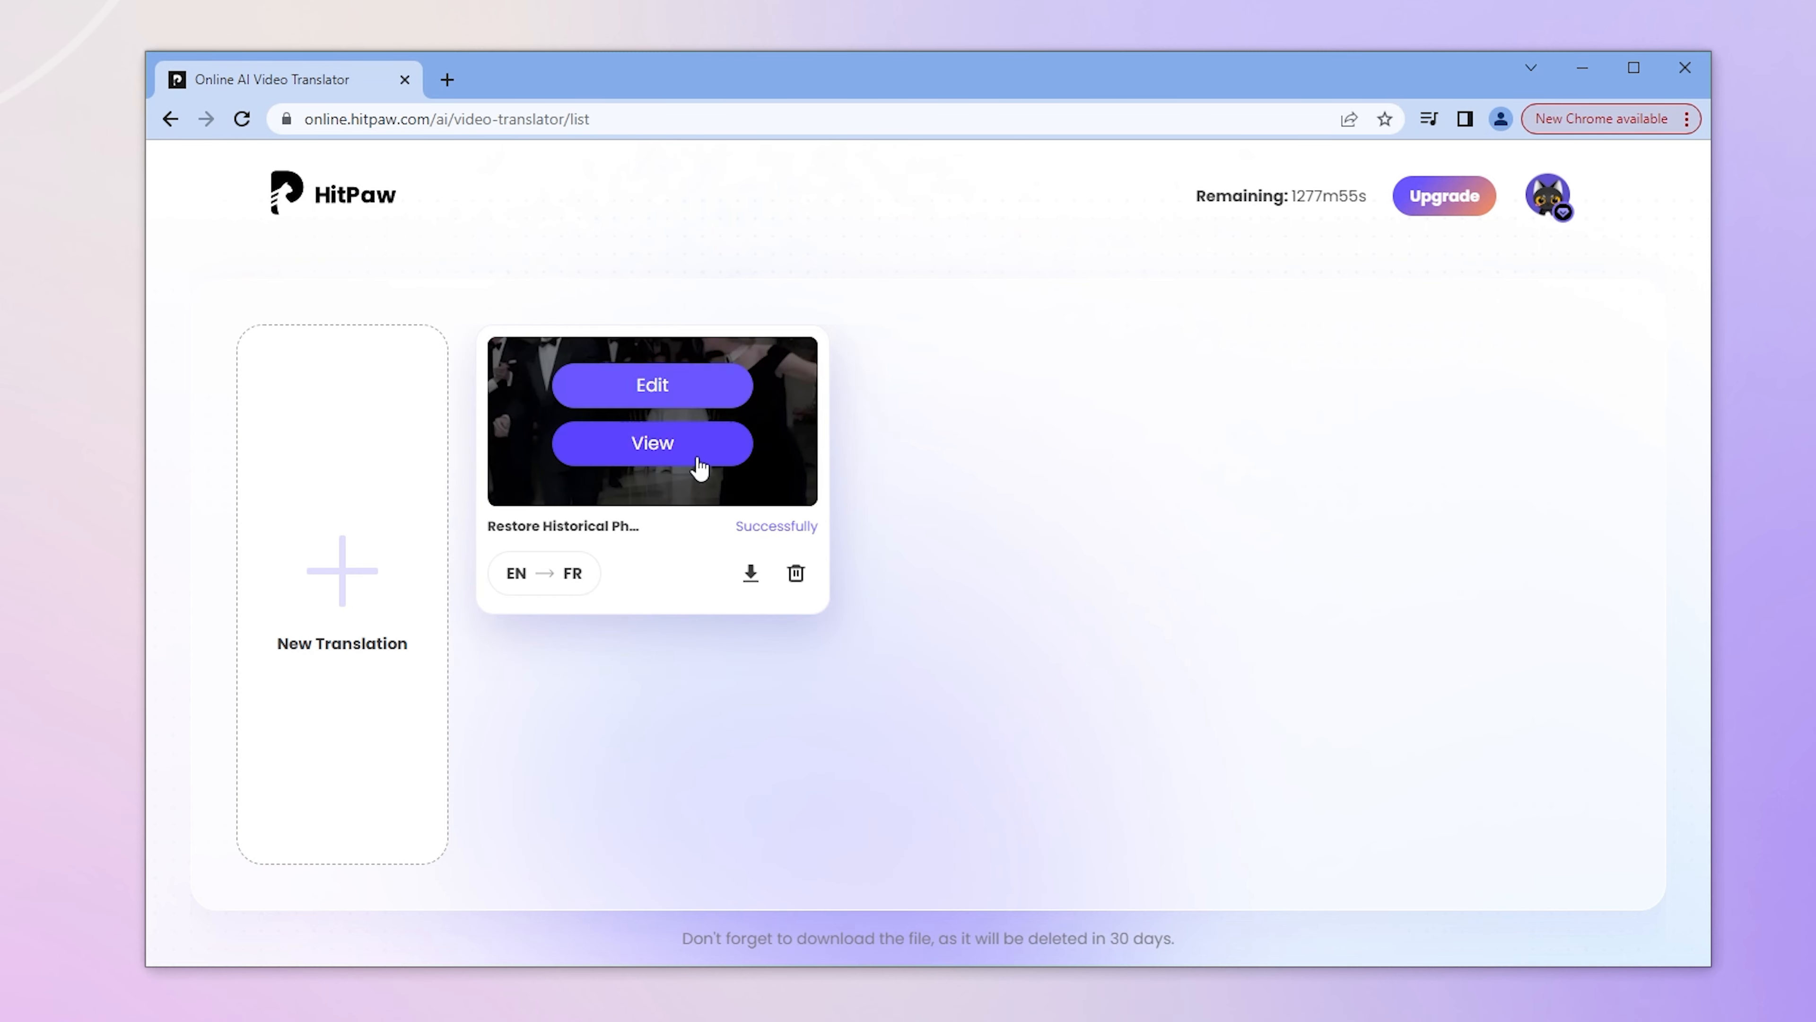
View and play the finished French translation, then enter Edit Translation.
left_click(652, 444)
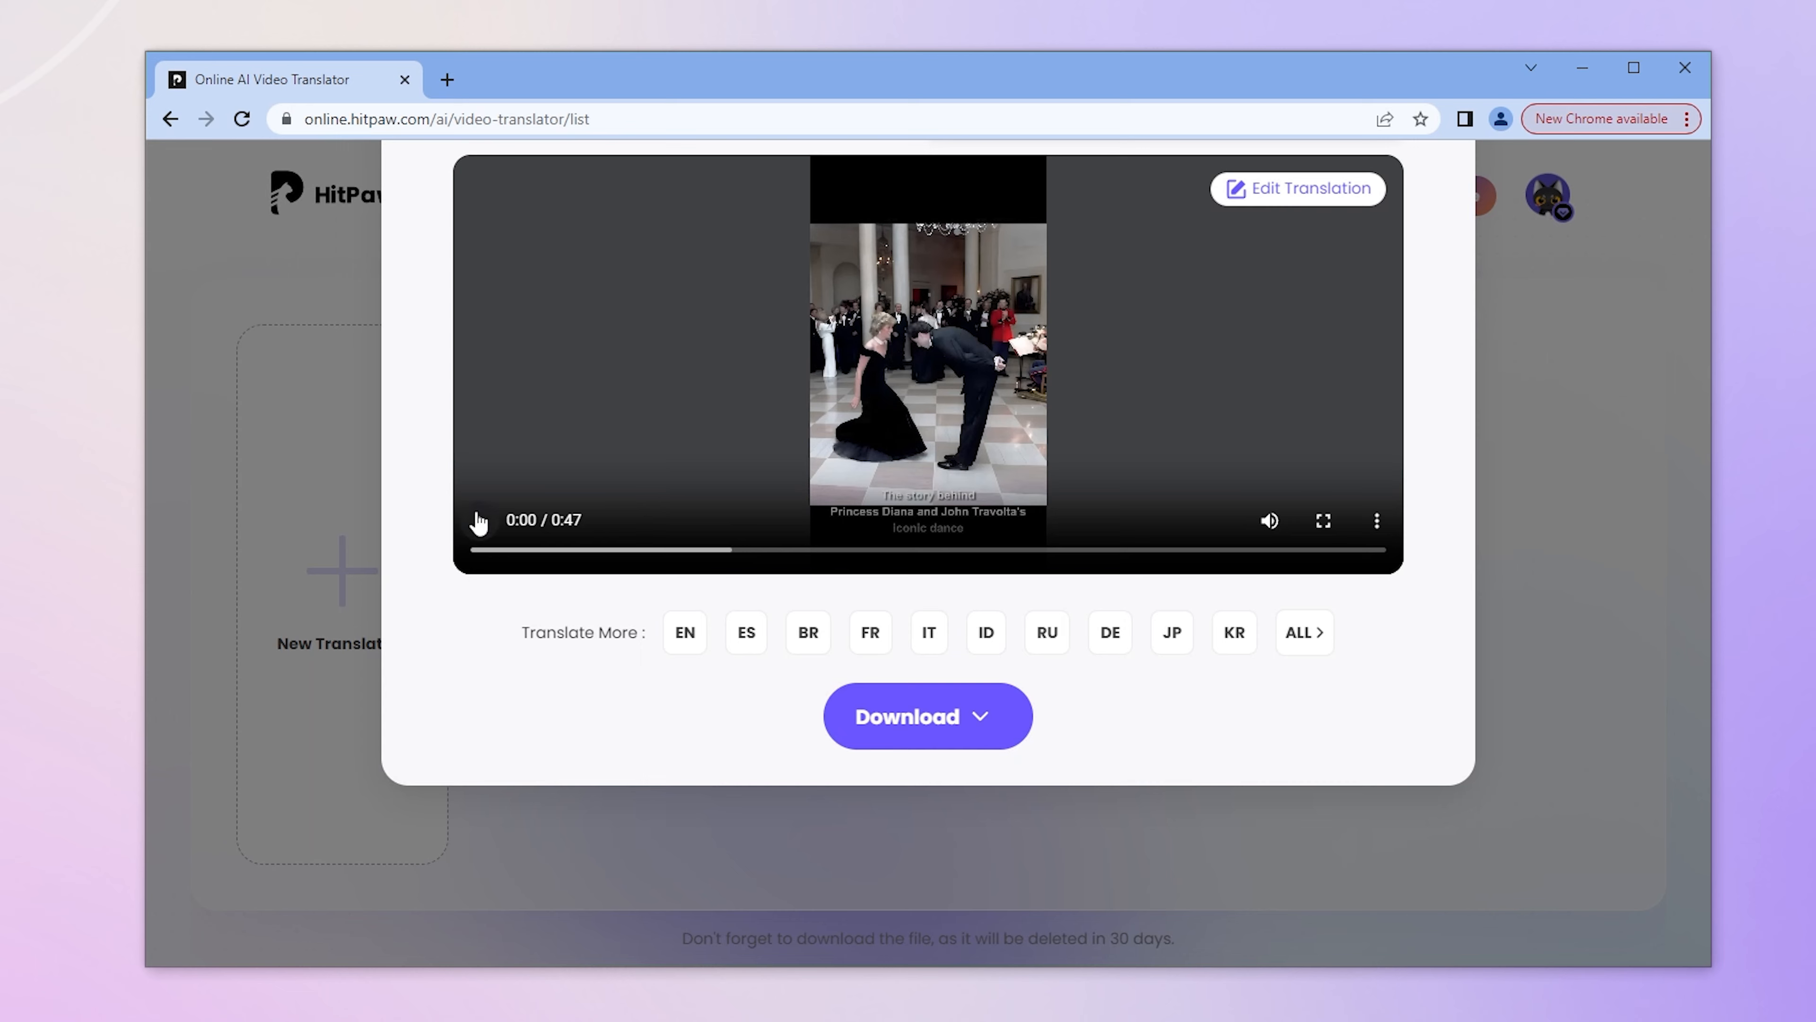
left_click(479, 520)
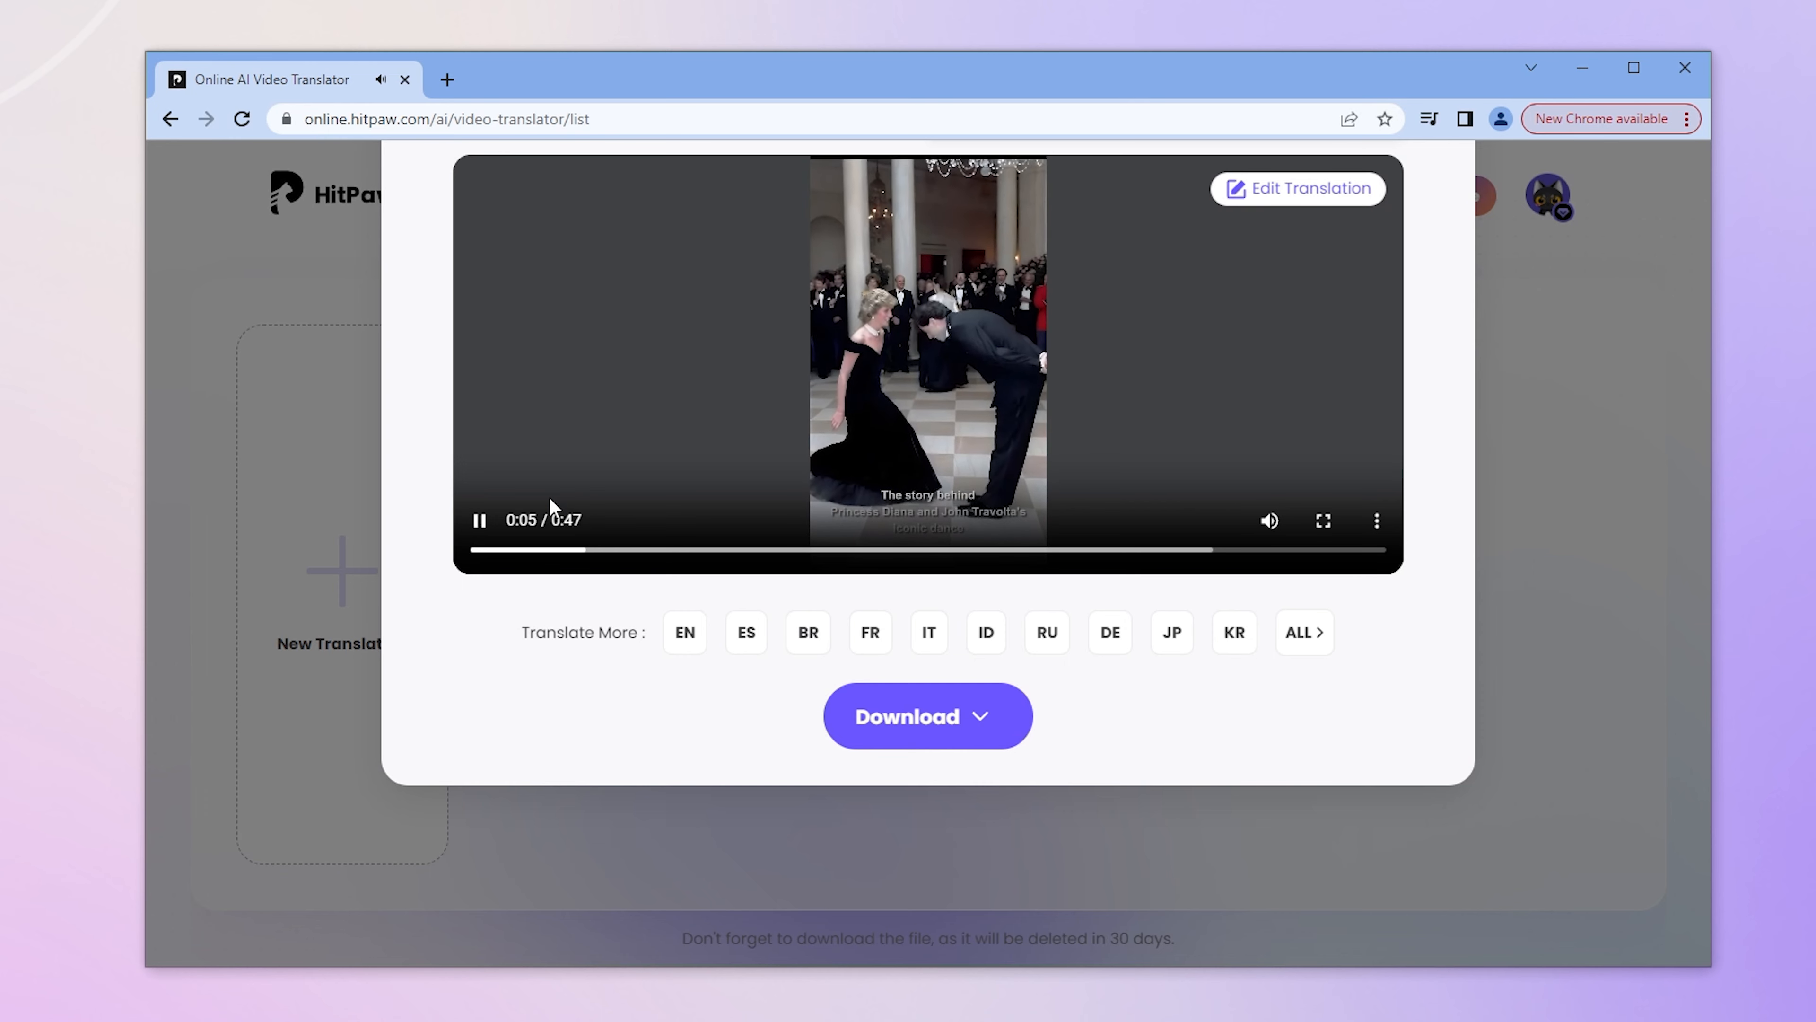
mouse_move(1194, 264)
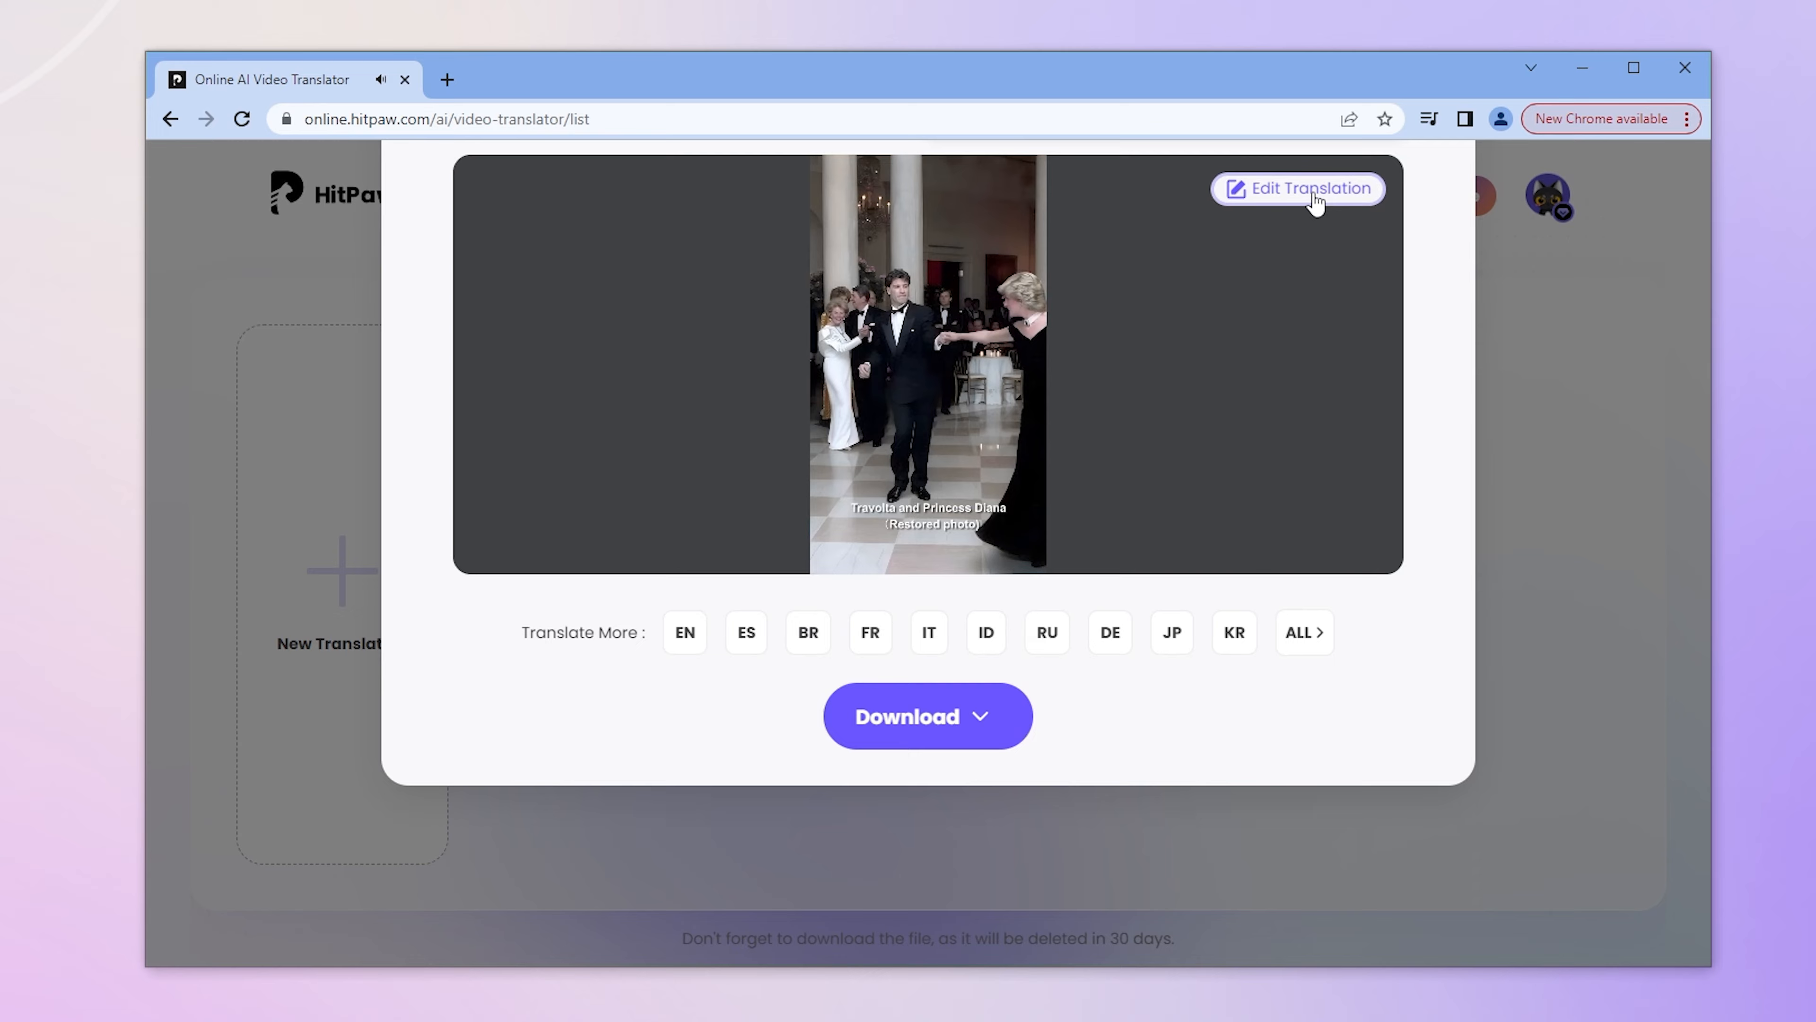
left_click(1297, 187)
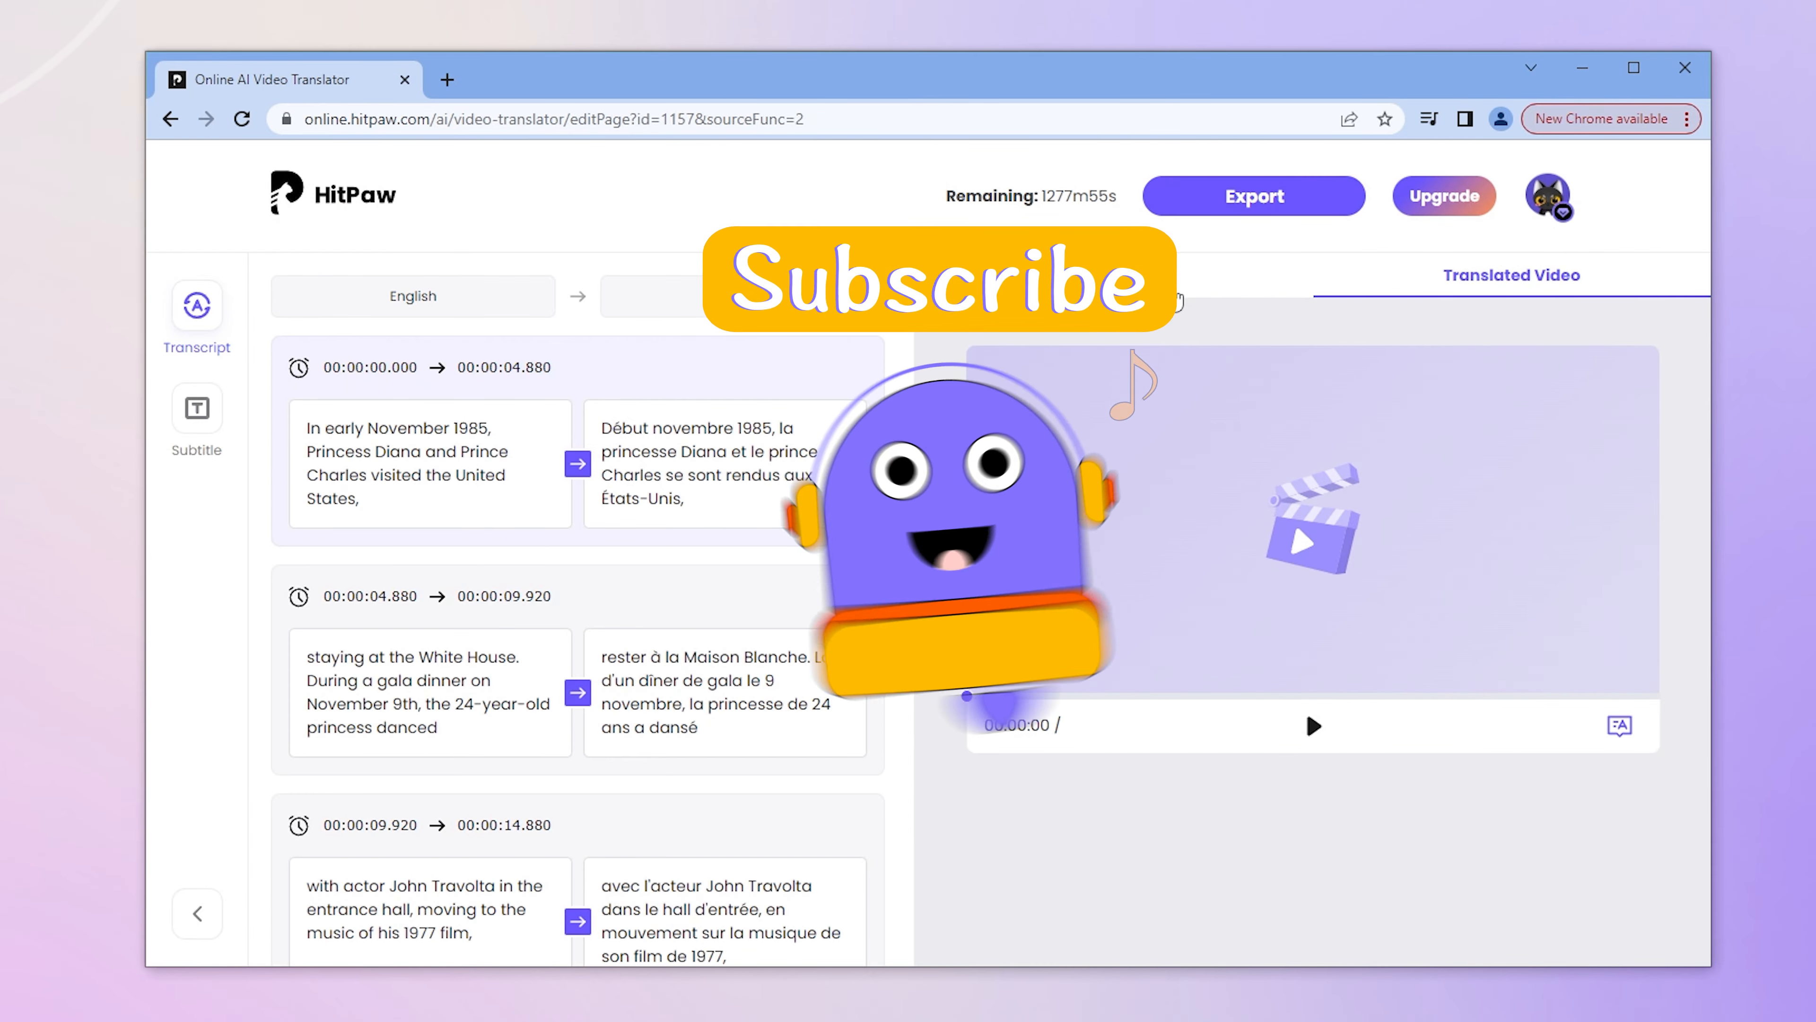
Play the original video, switch to the translated version, and go to the Subtitle settings.
left_click(1111, 274)
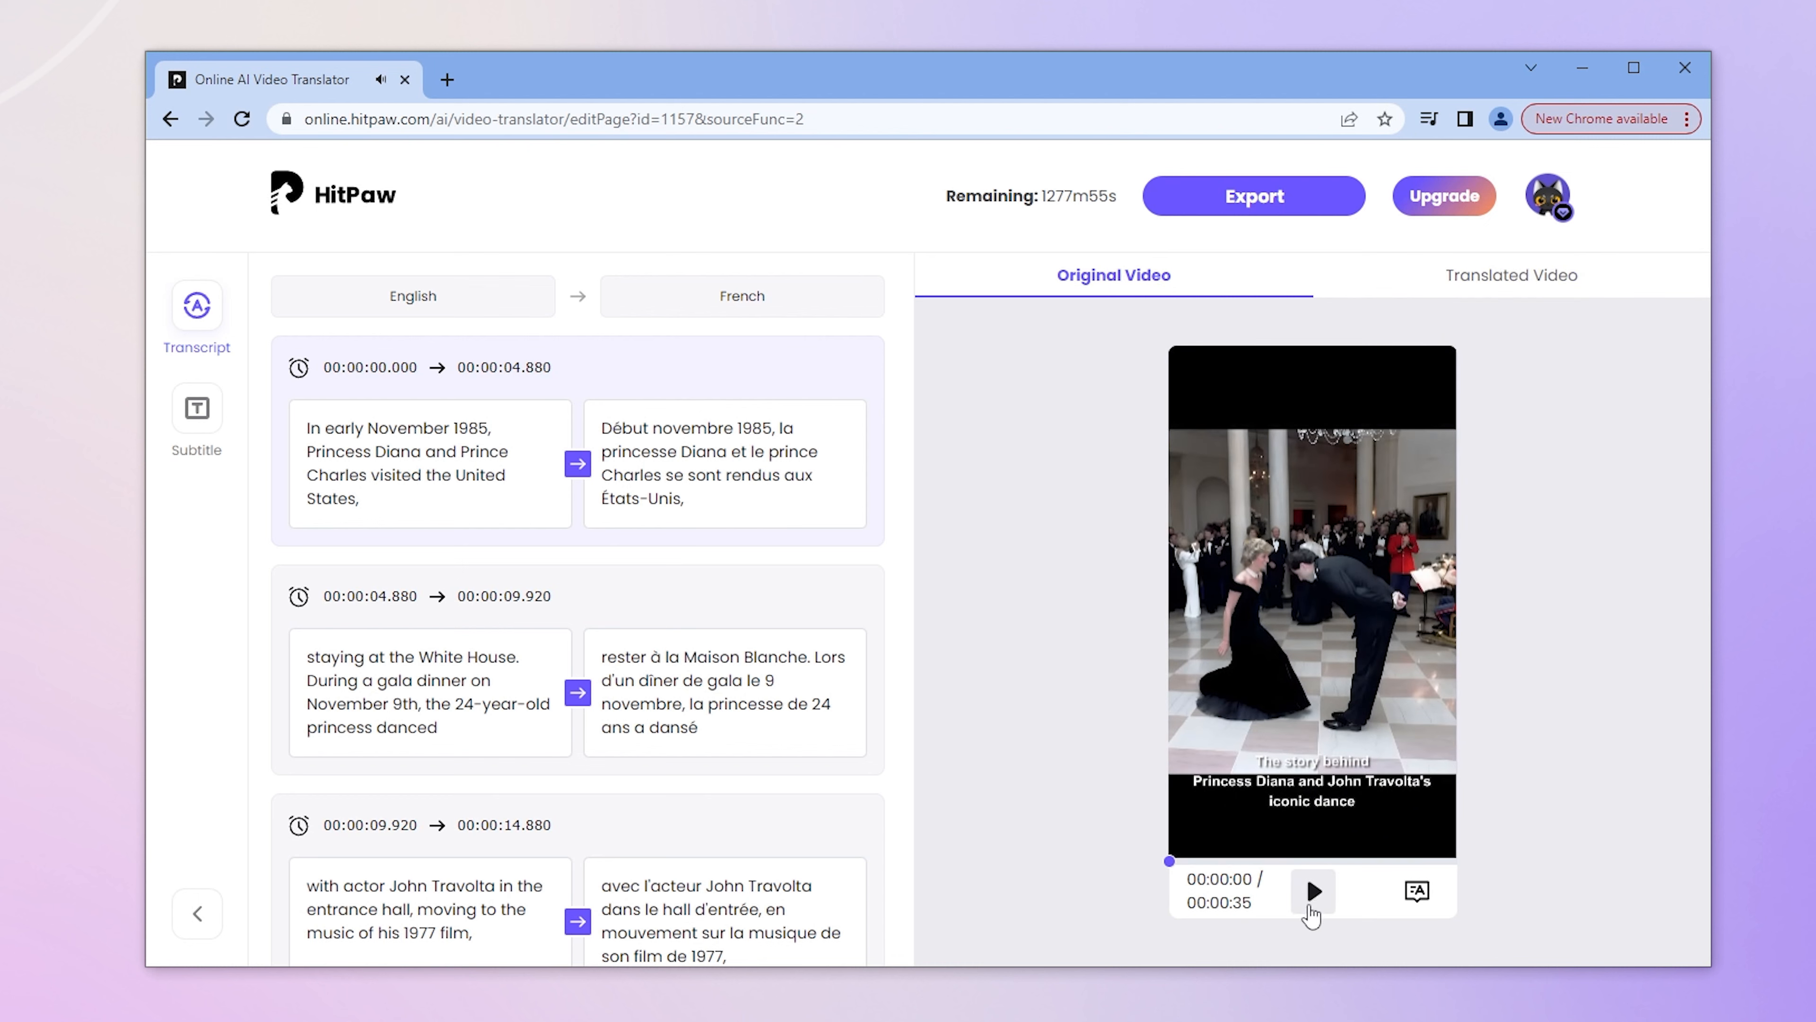
left_click(1312, 891)
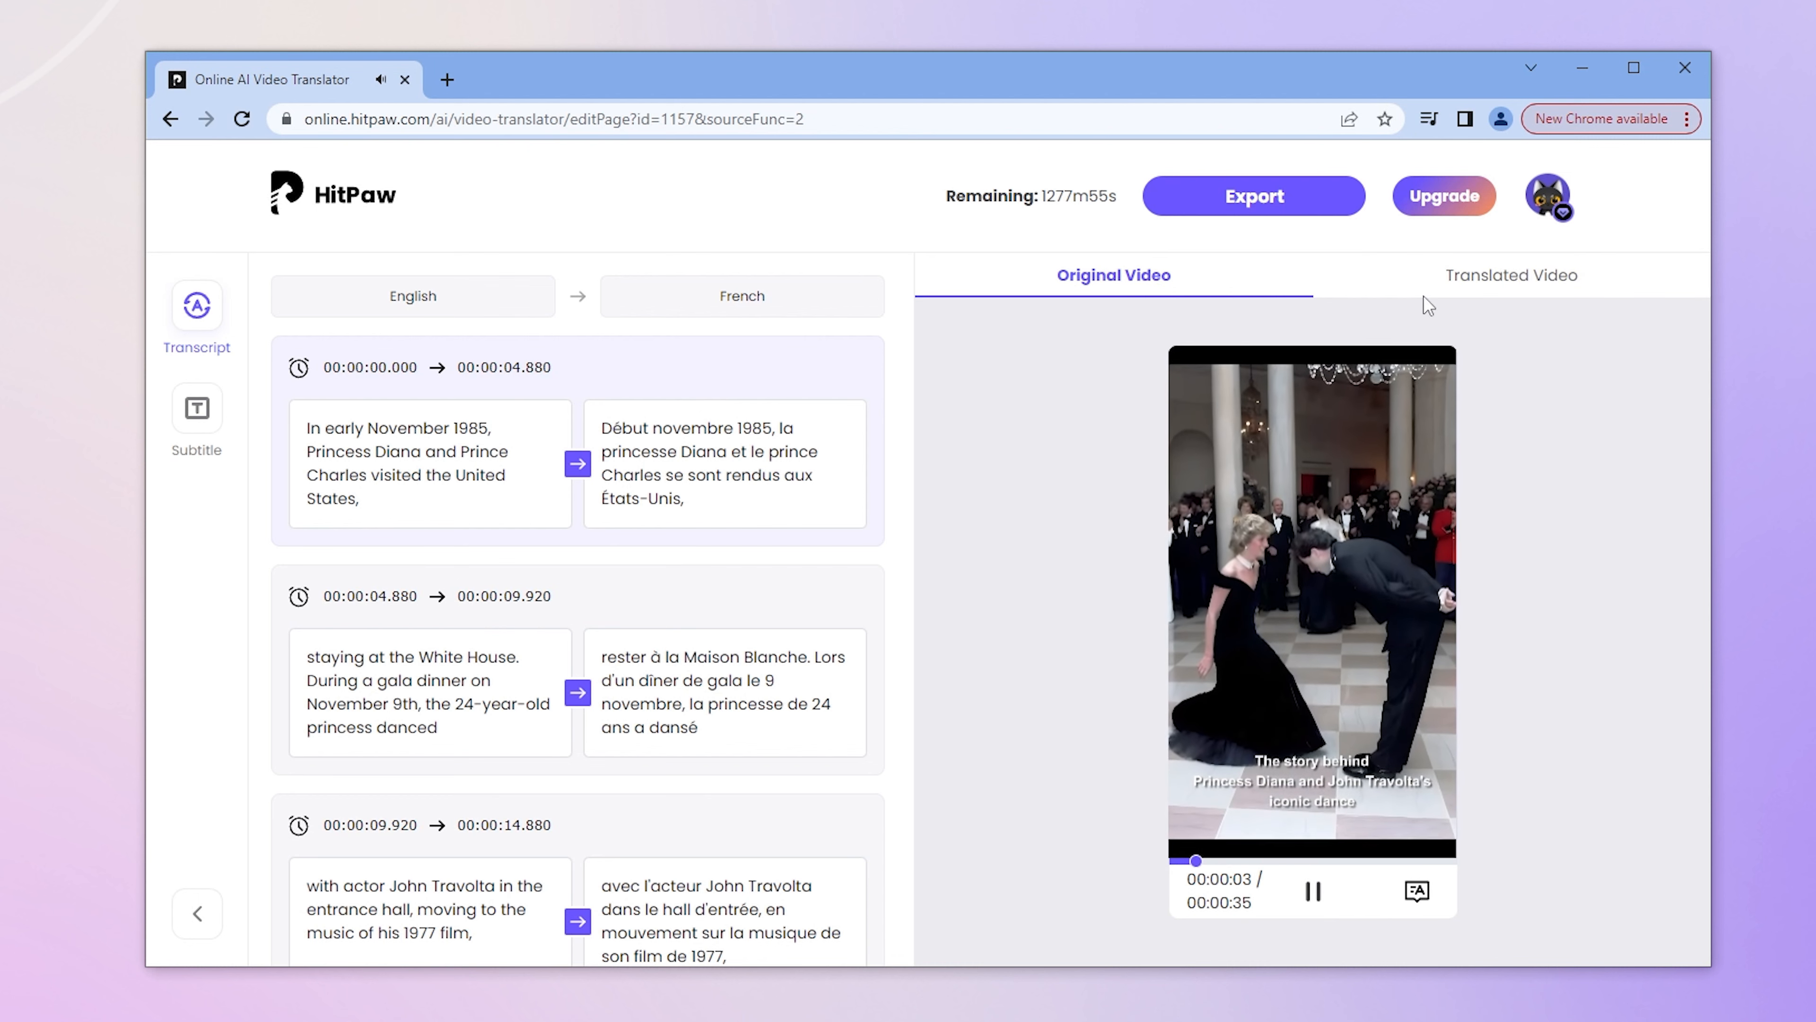
mouse_move(1488, 293)
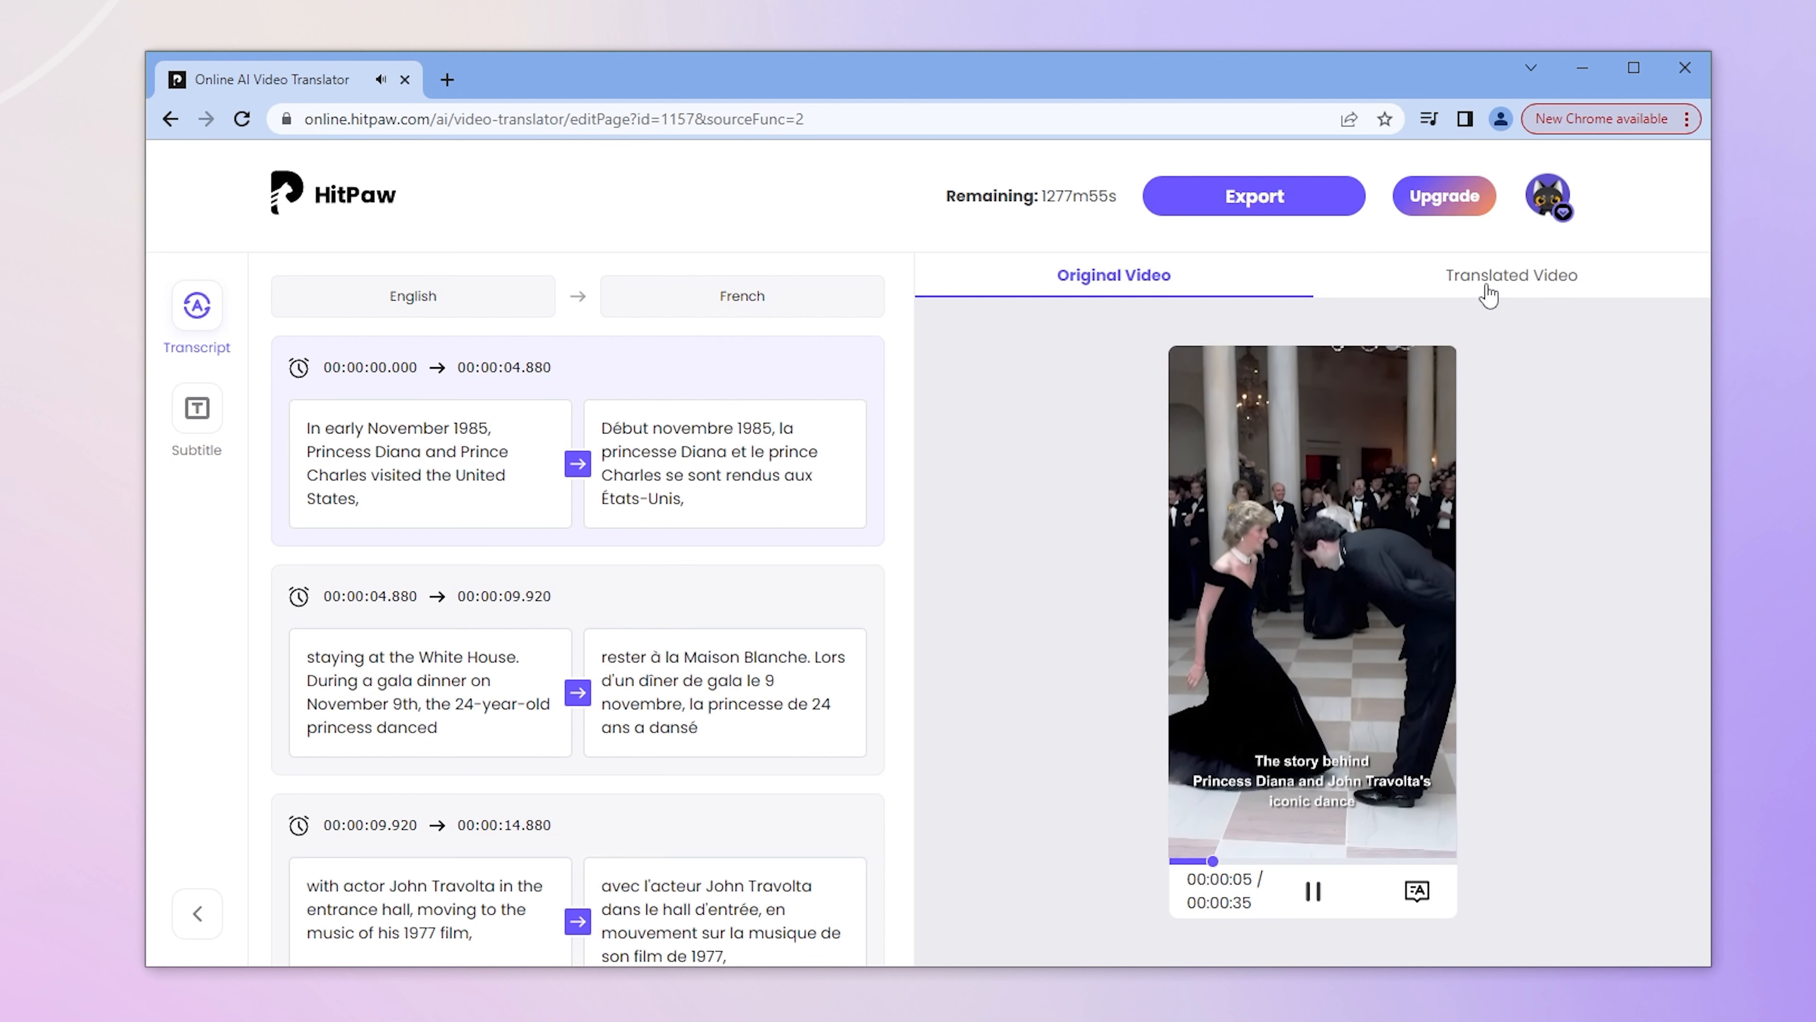
left_click(1511, 274)
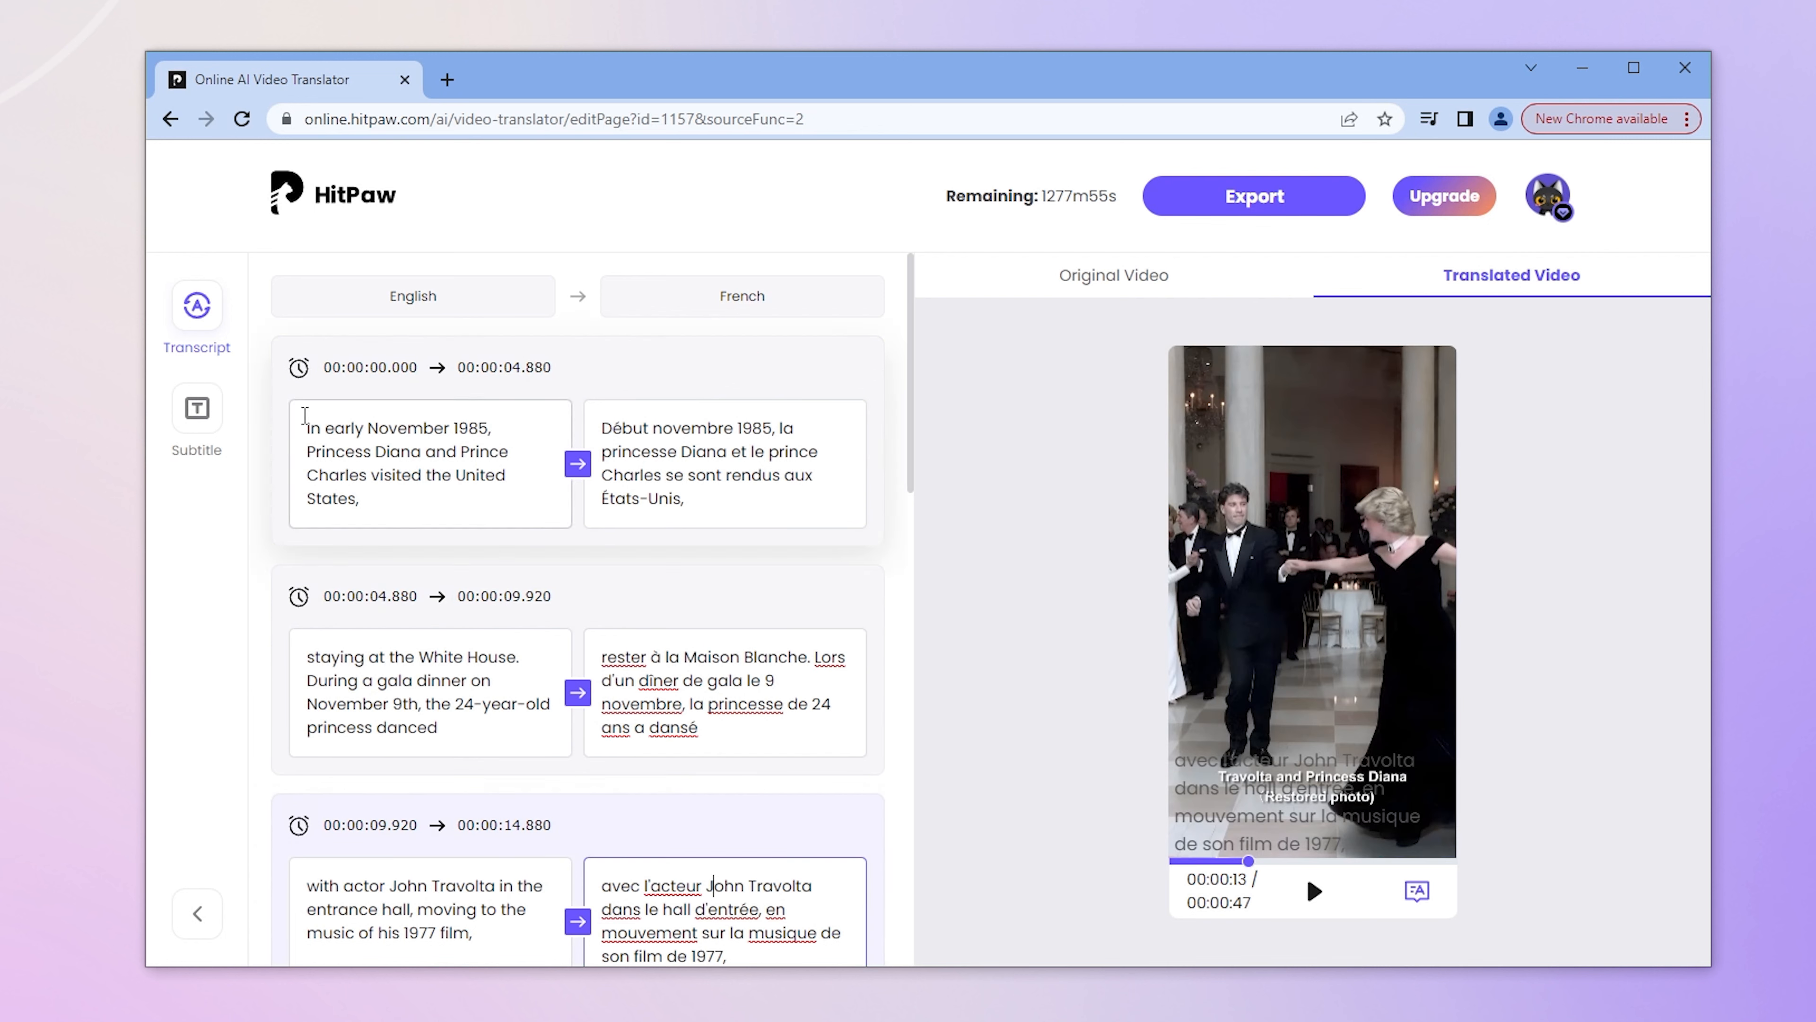
left_click(196, 408)
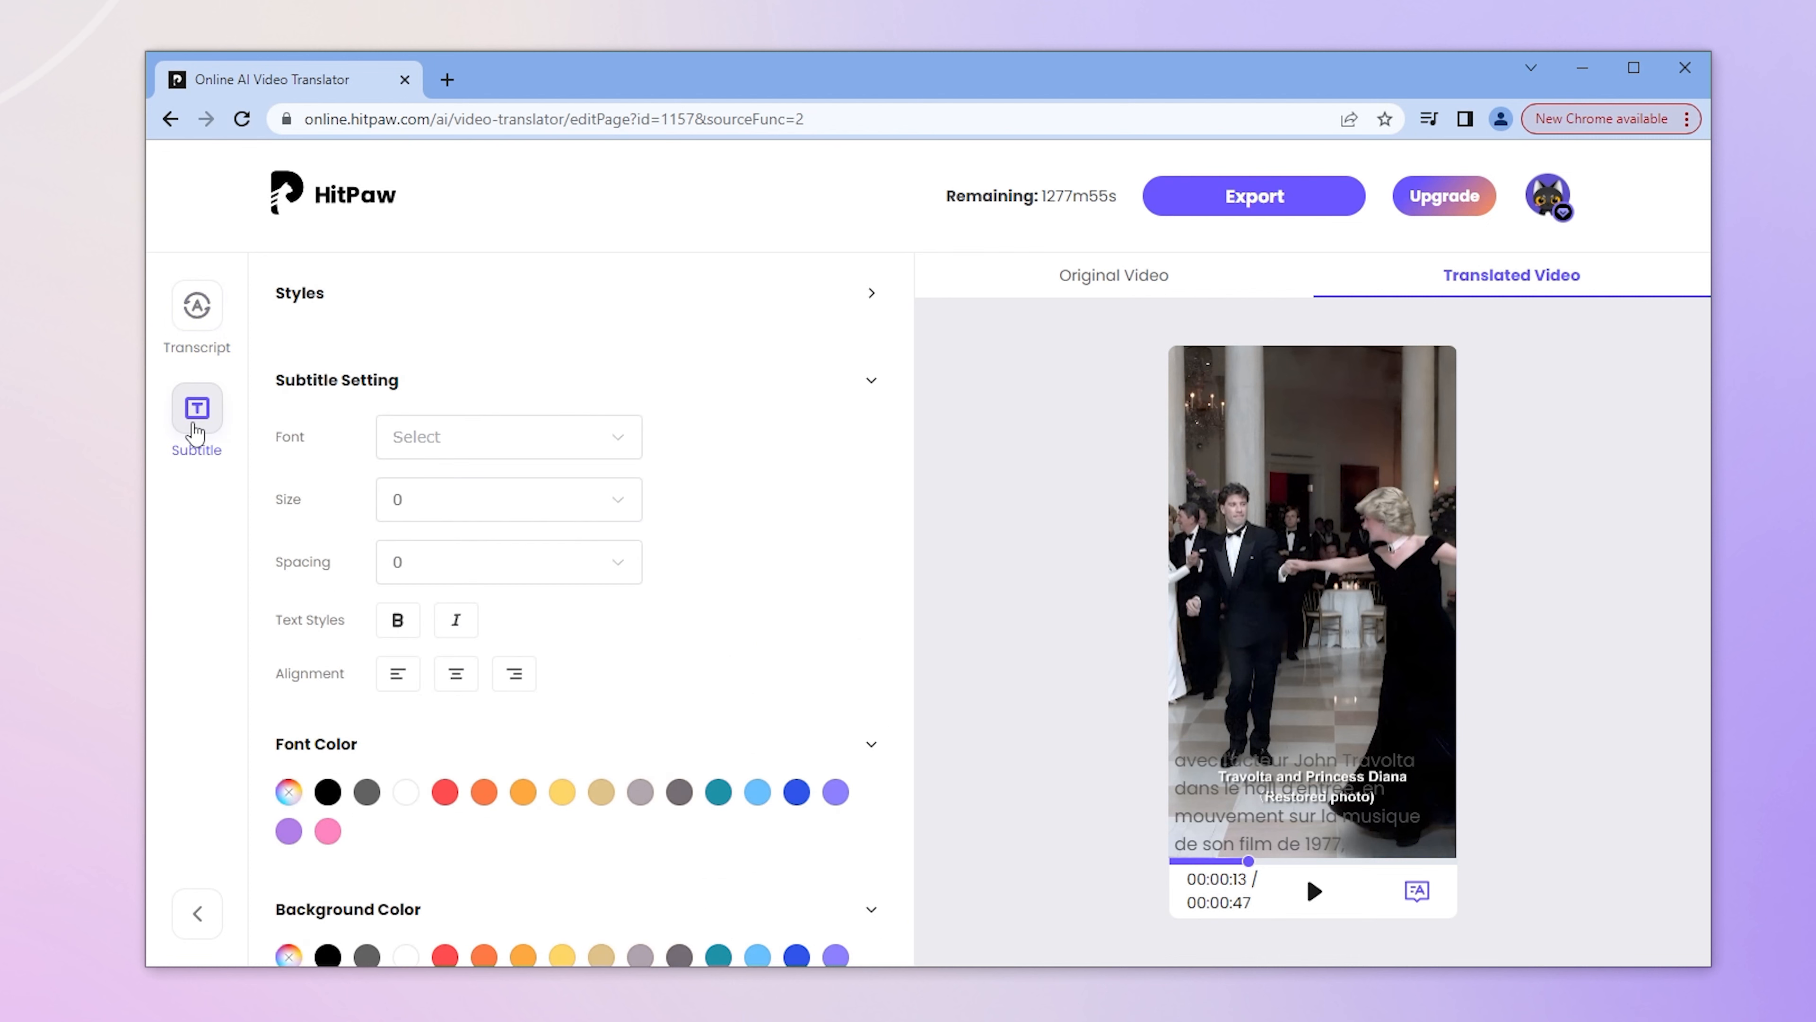
Try the yellow-on-black and blue-text subtitle style presets.
left_click(871, 294)
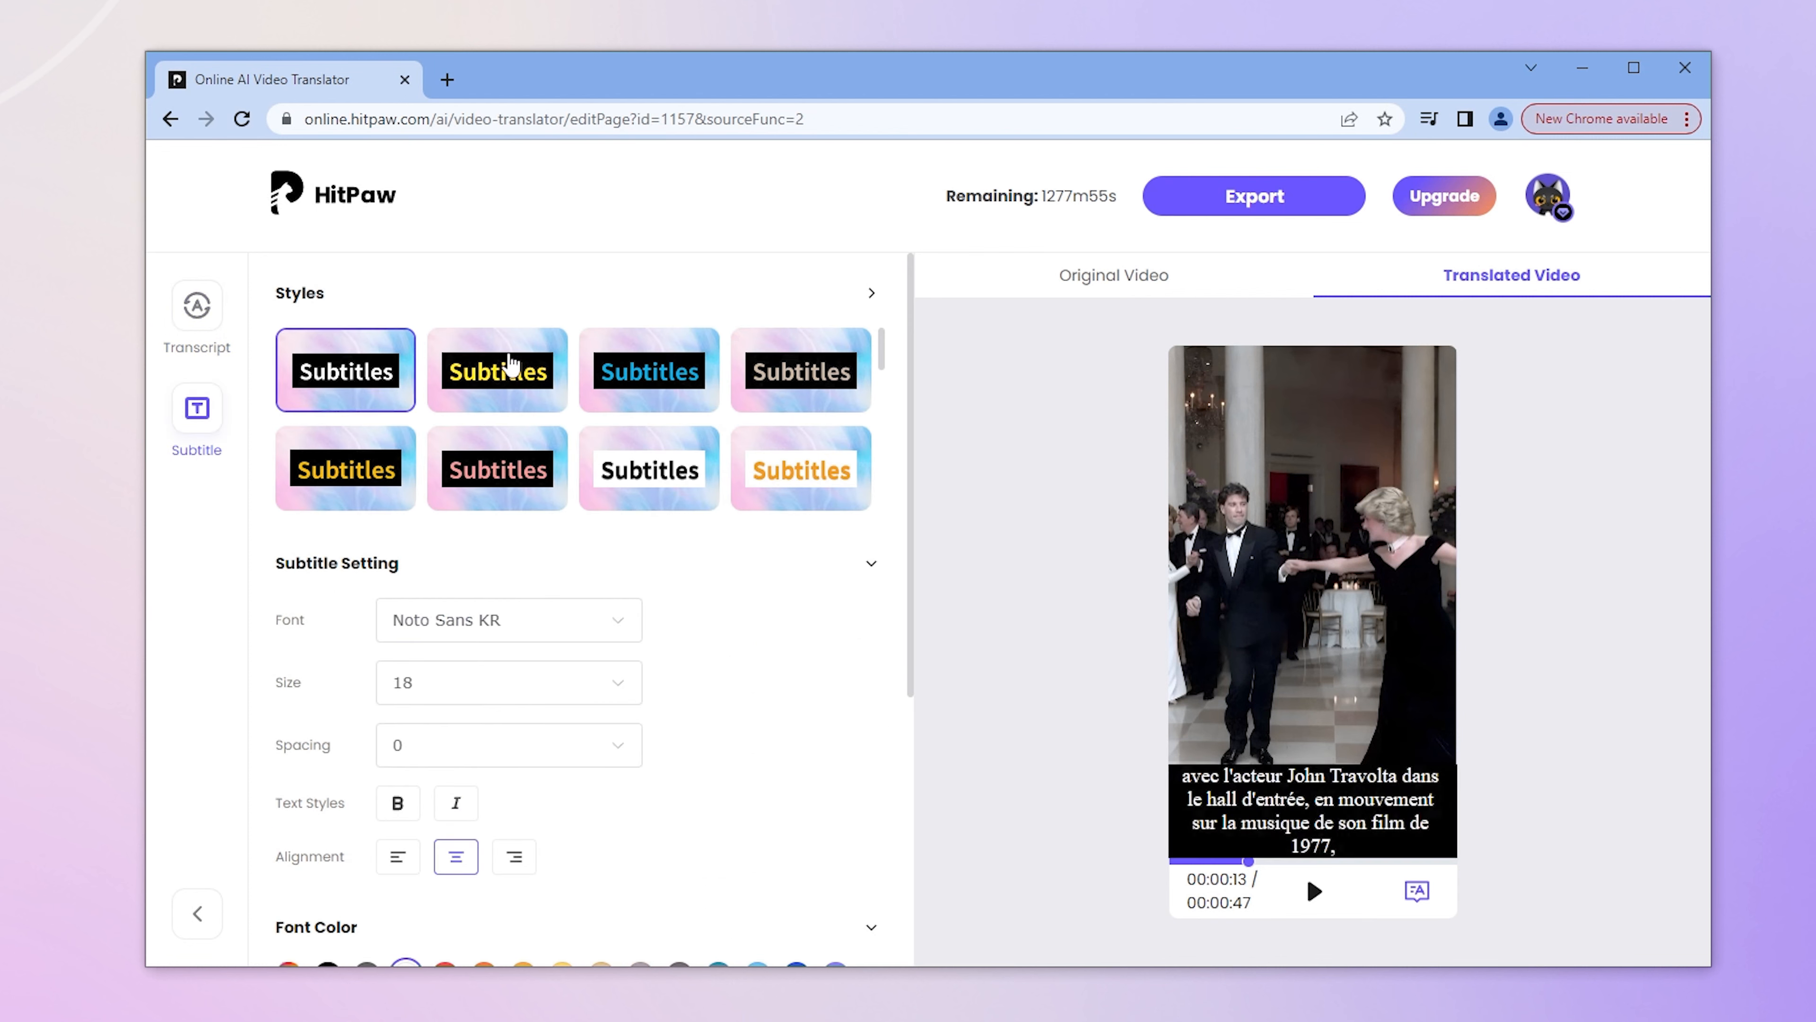
left_click(496, 370)
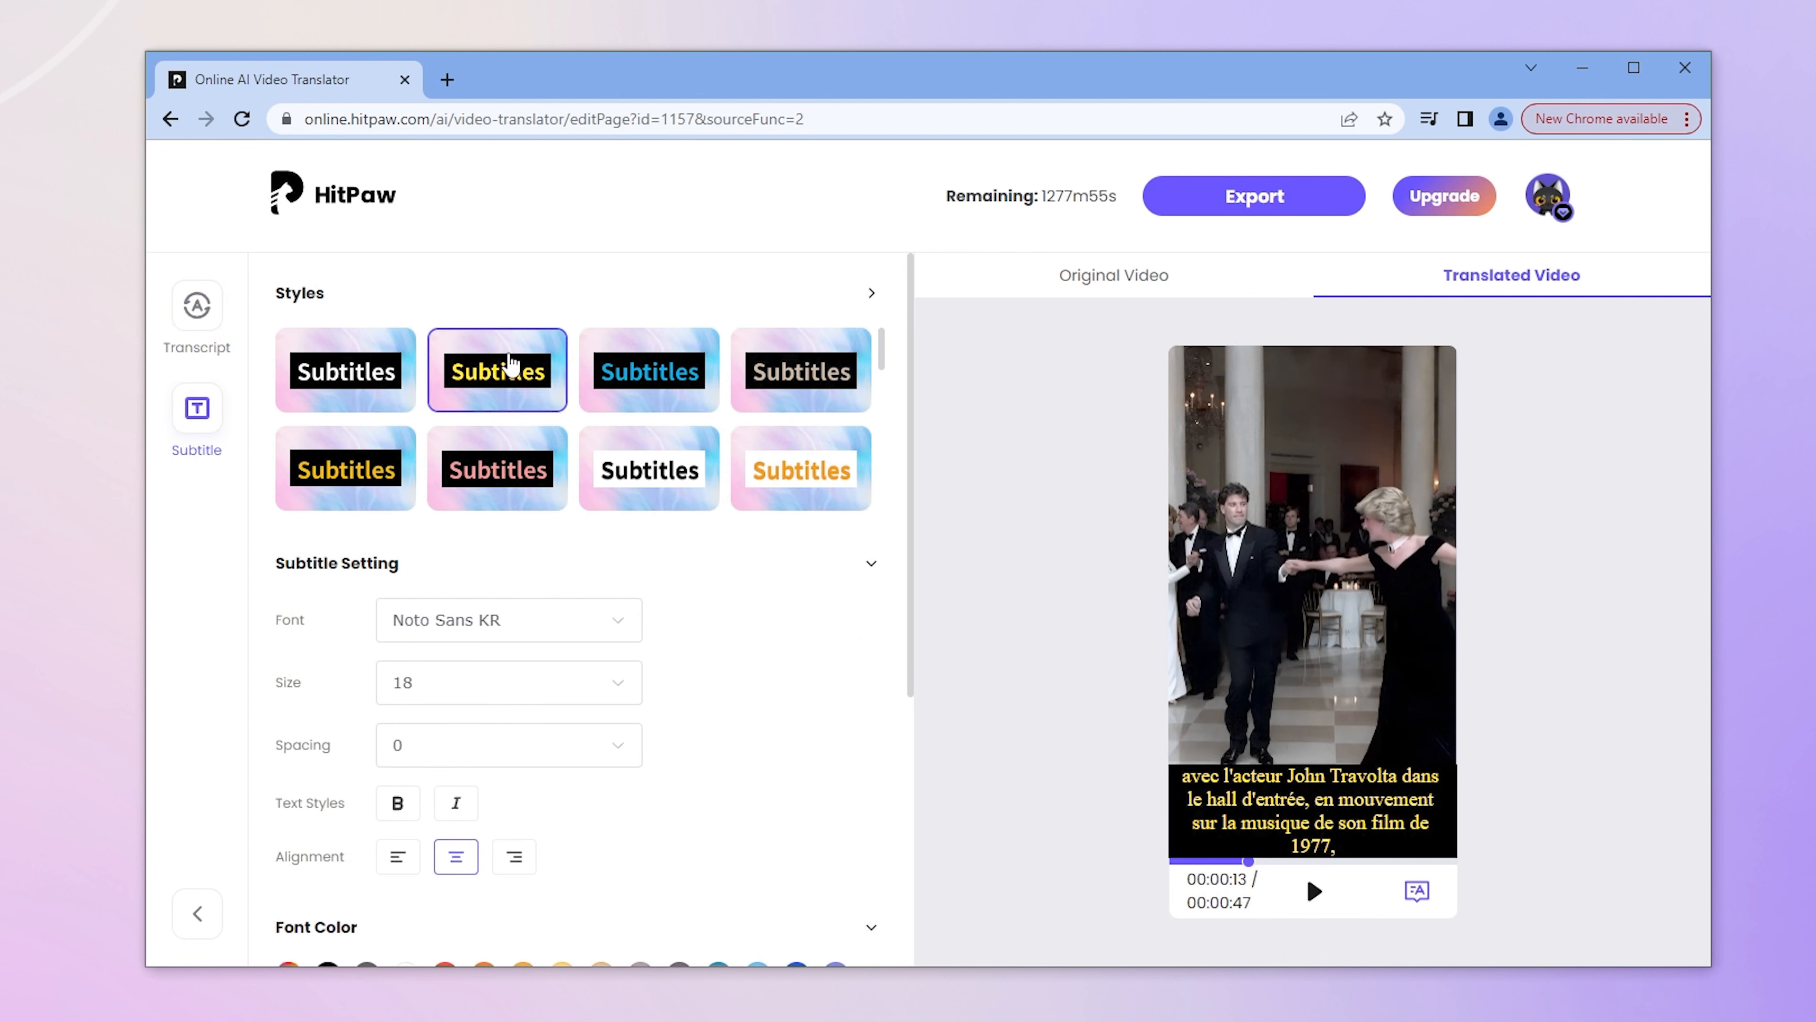
left_click(649, 371)
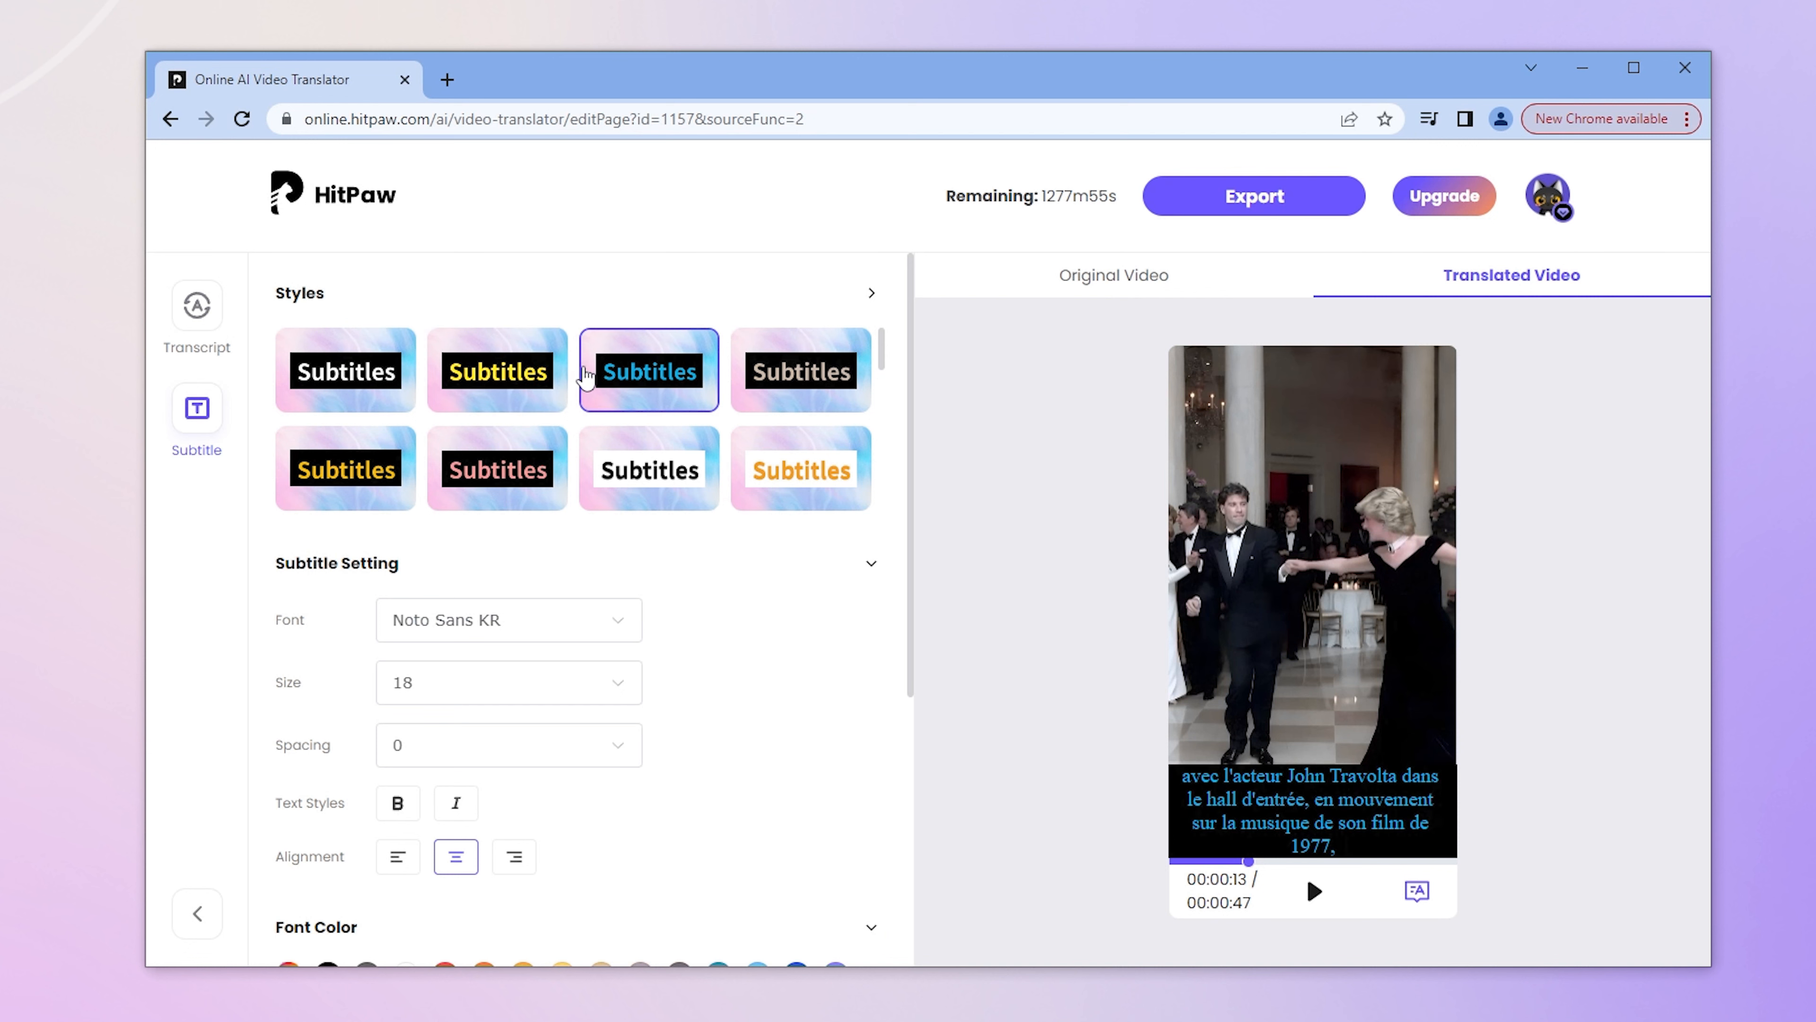
Preview the Lora font, then set the subtitle font to Catamaran.
left_click(507, 619)
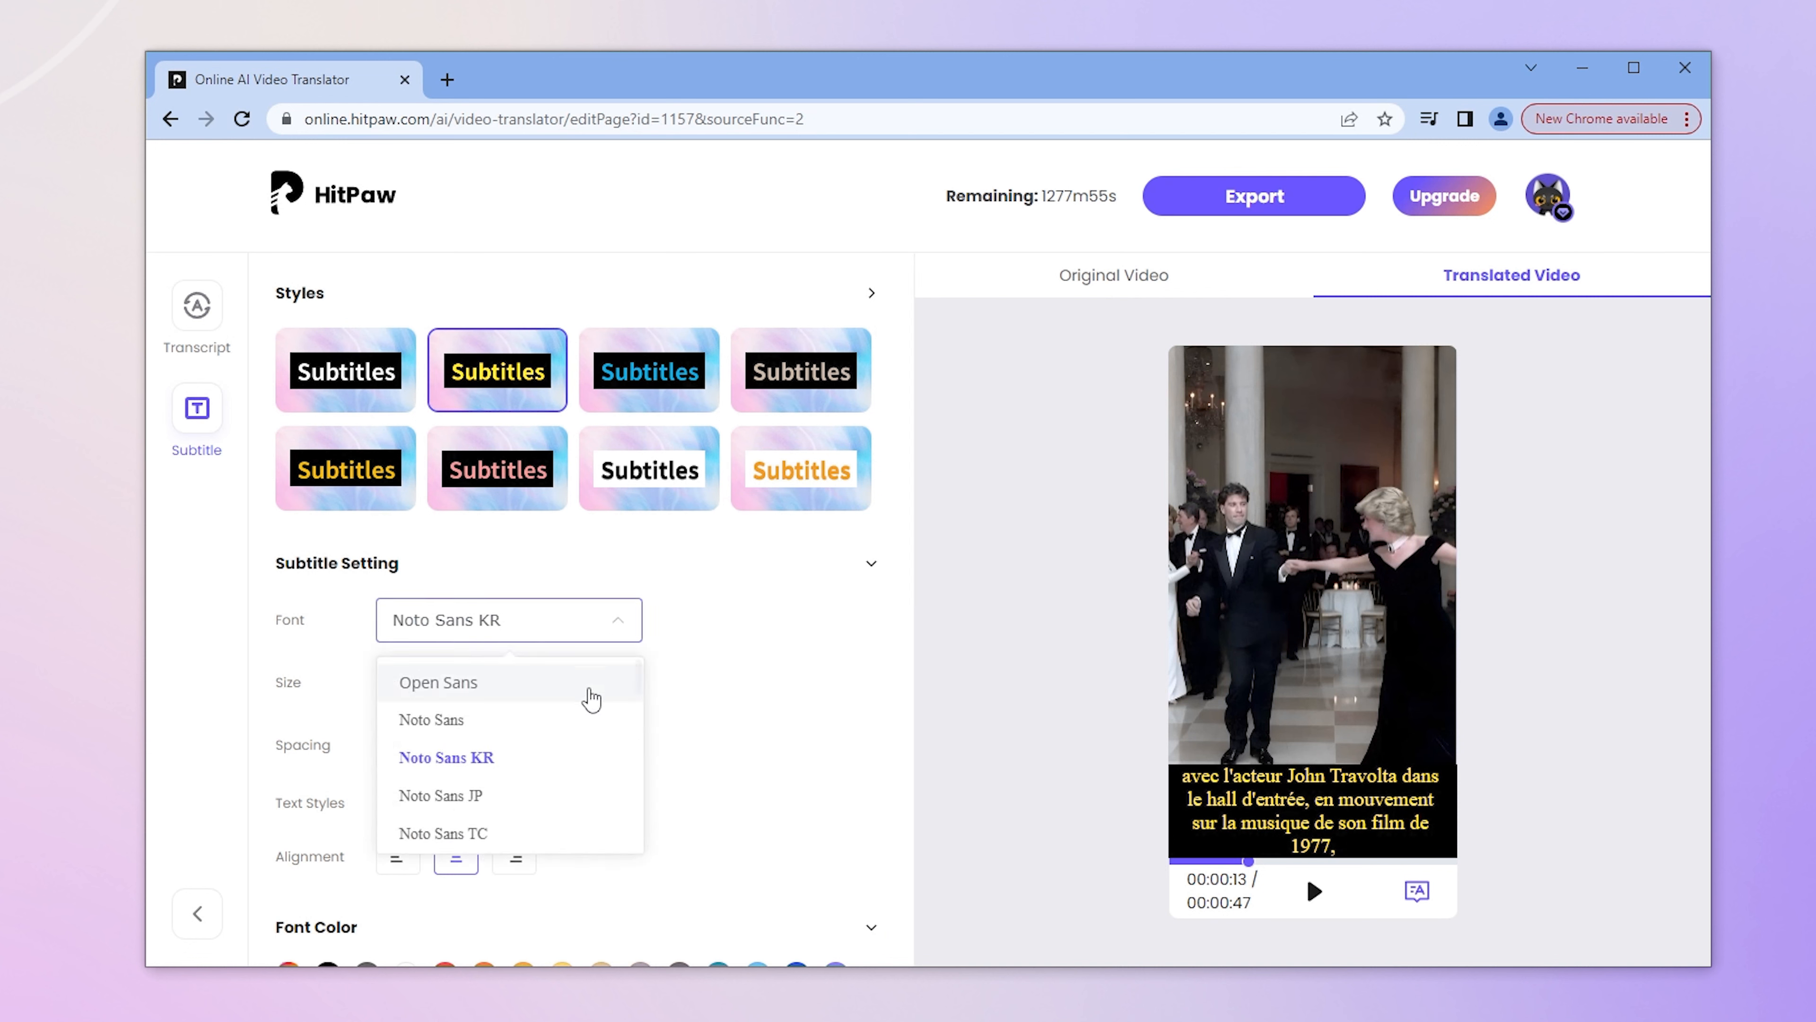
scroll("down", 3)
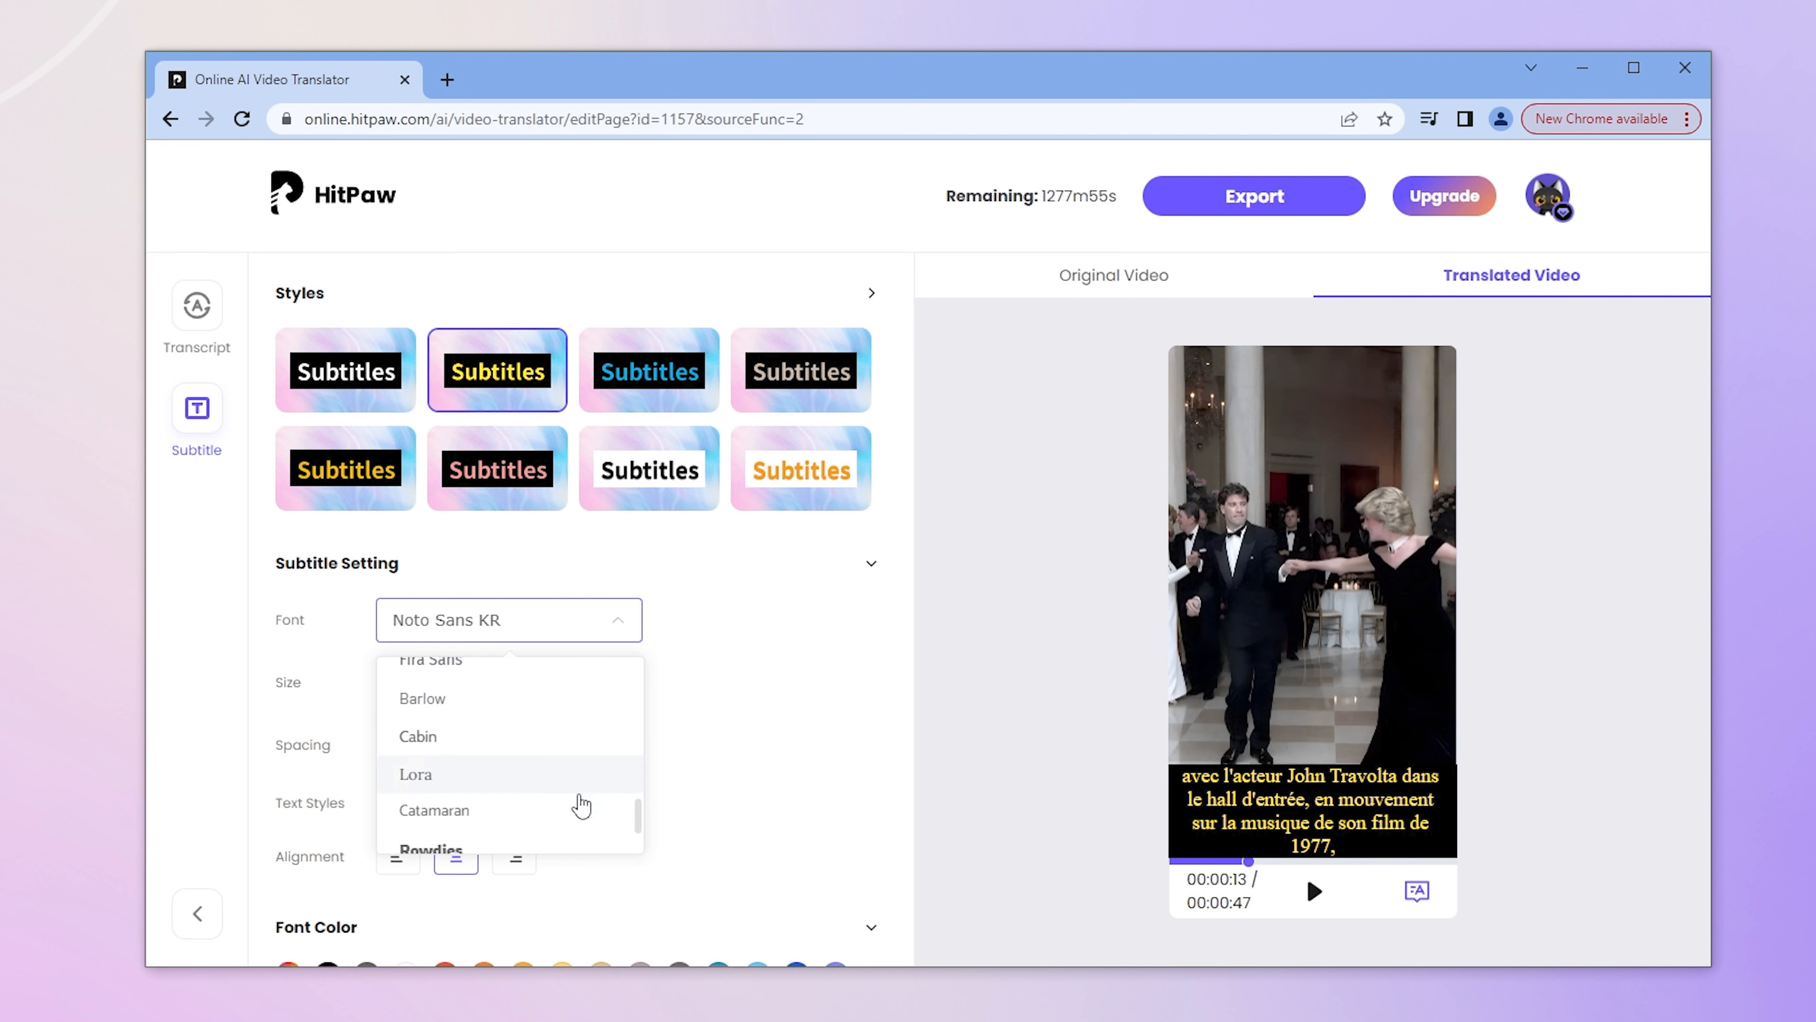
left_click(414, 774)
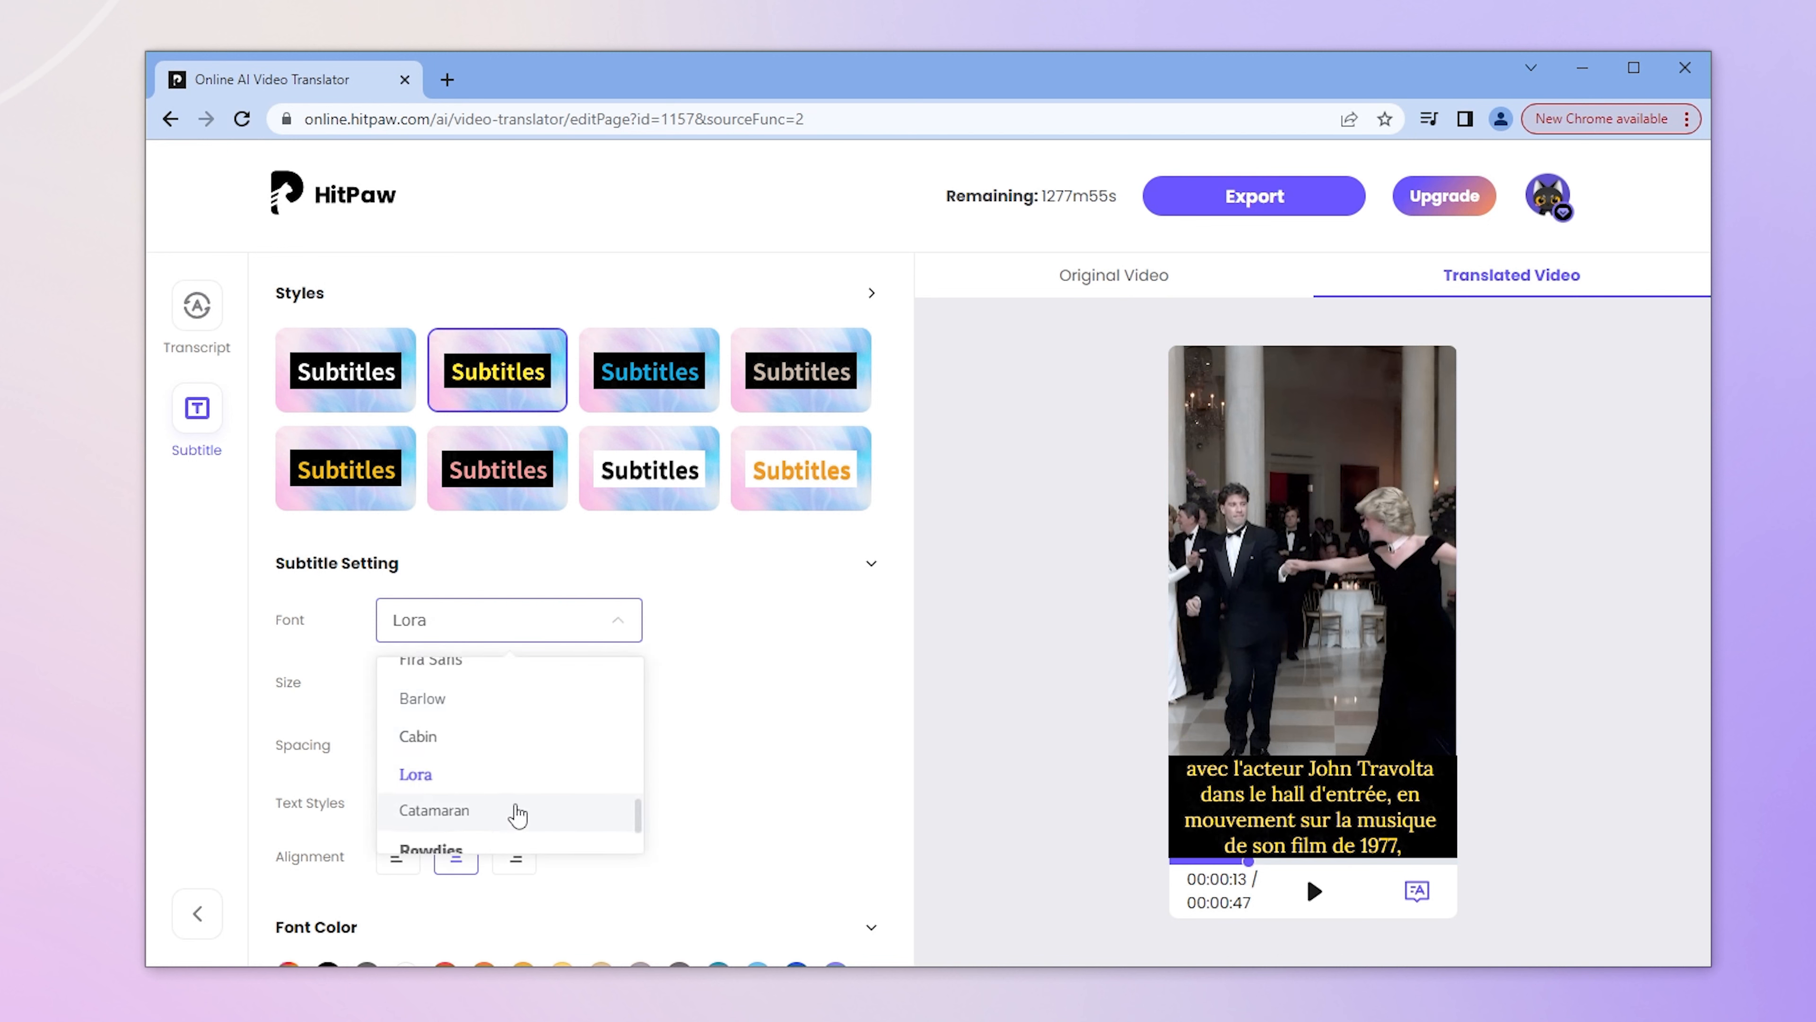
left_click(434, 810)
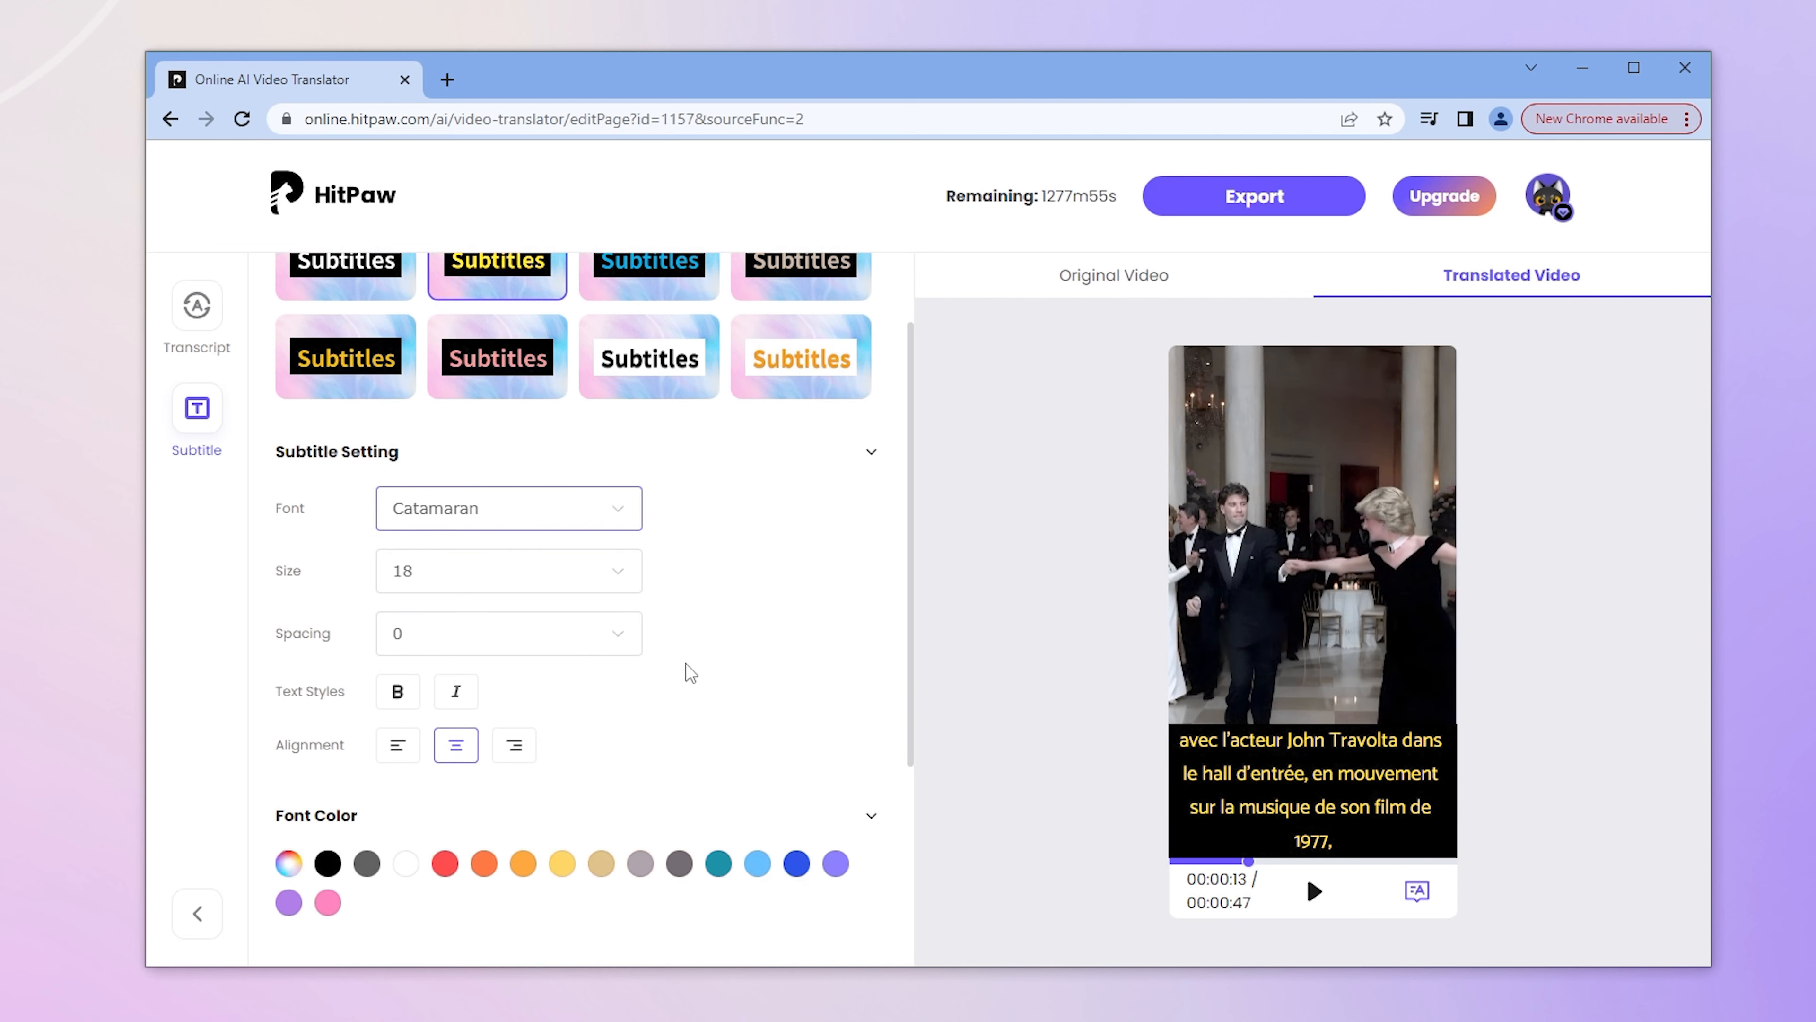
scroll("down", 3)
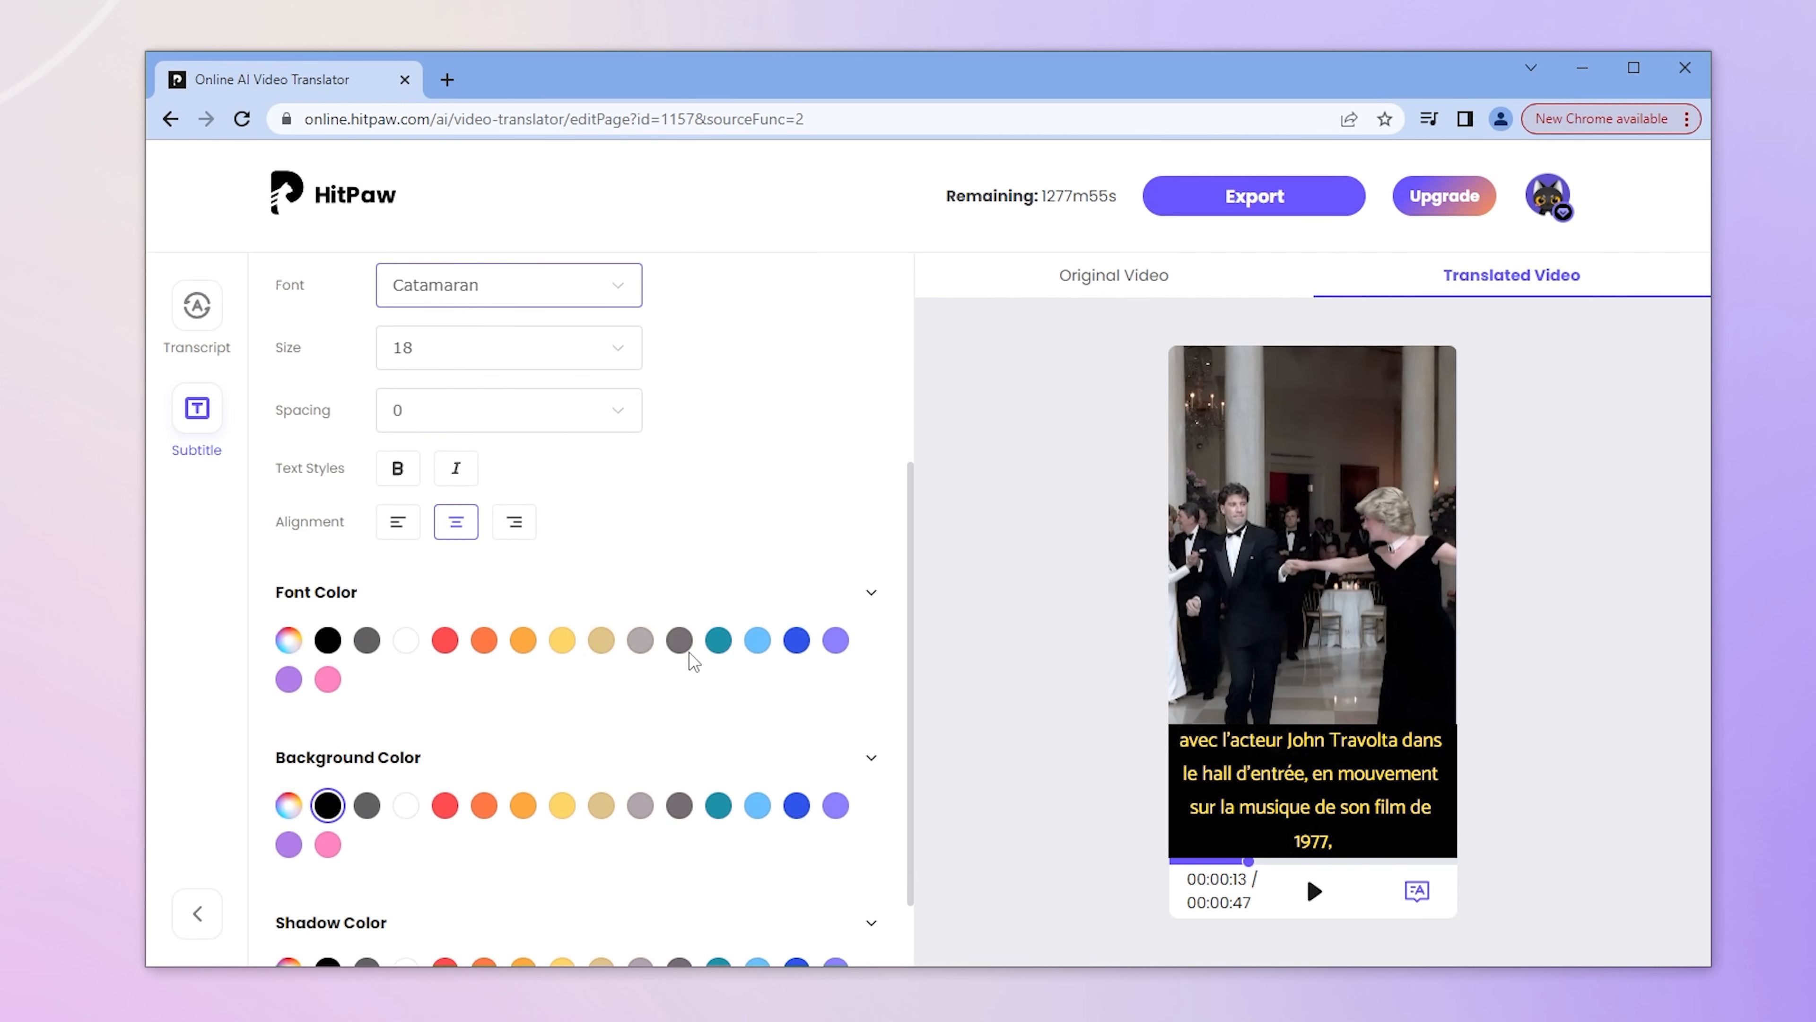
Make subtitle text white on a custom purple background and replay the translated video.
left_click(406, 641)
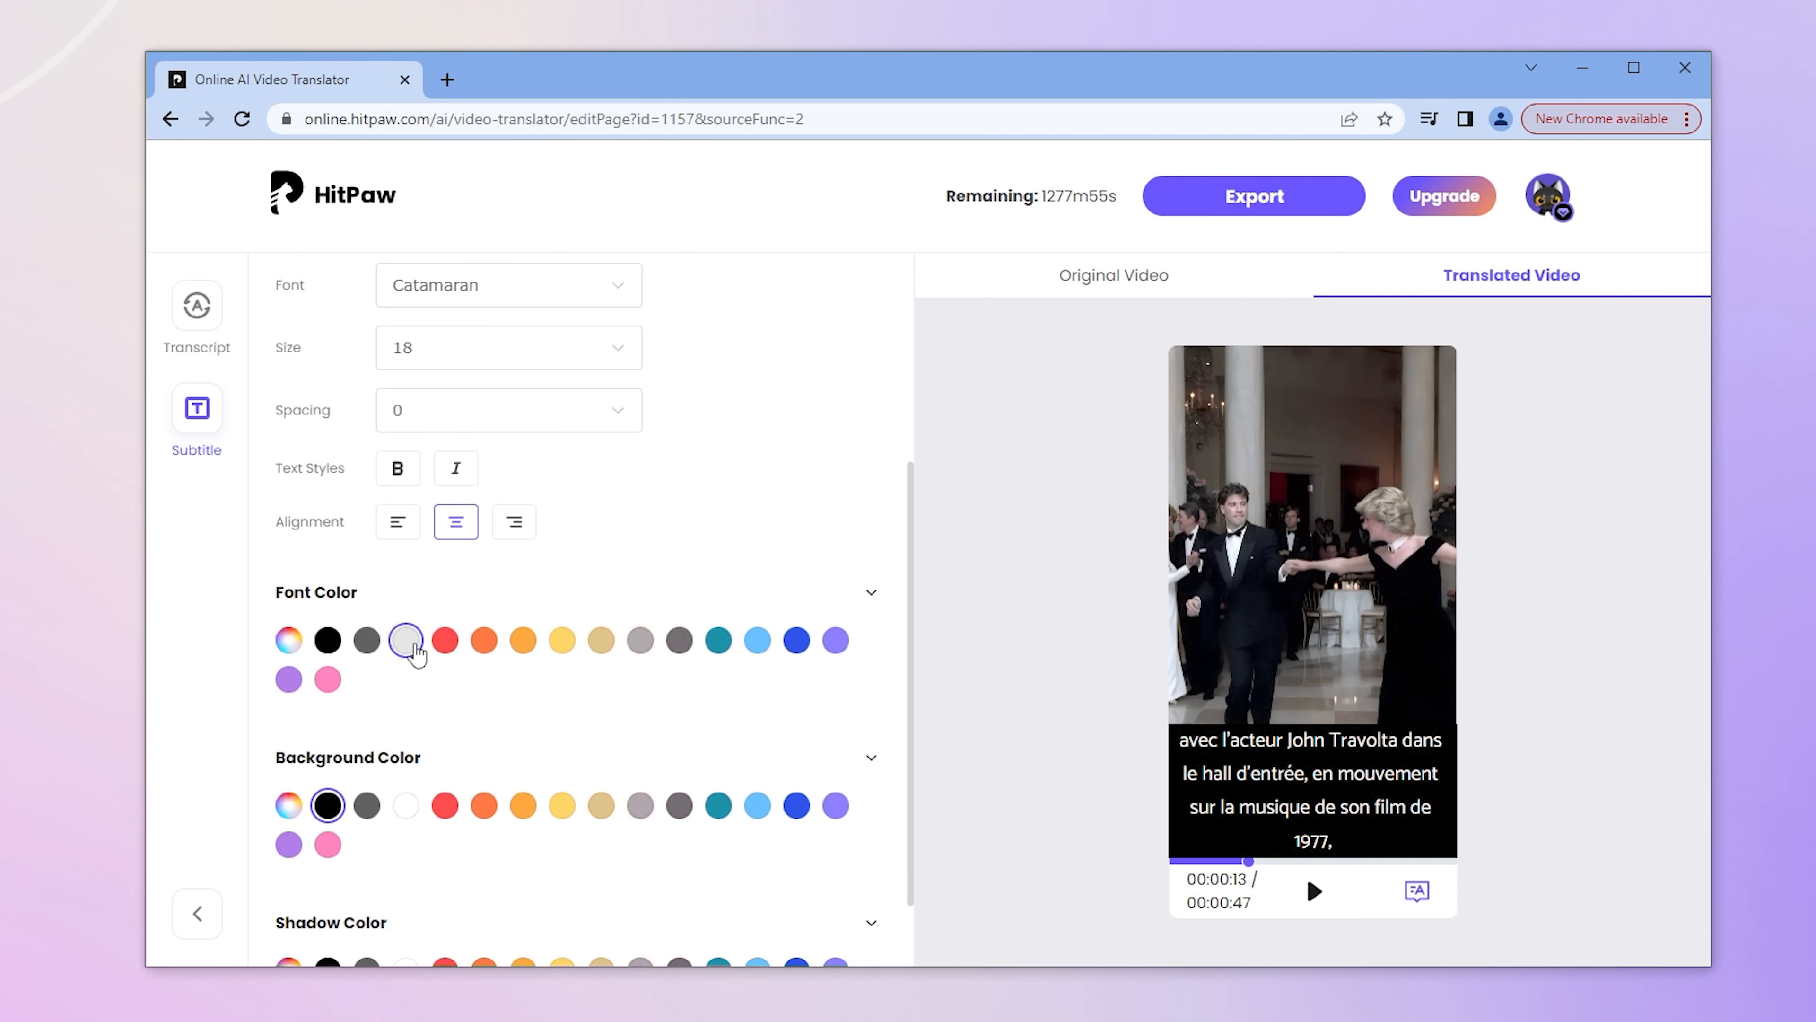
left_click(406, 641)
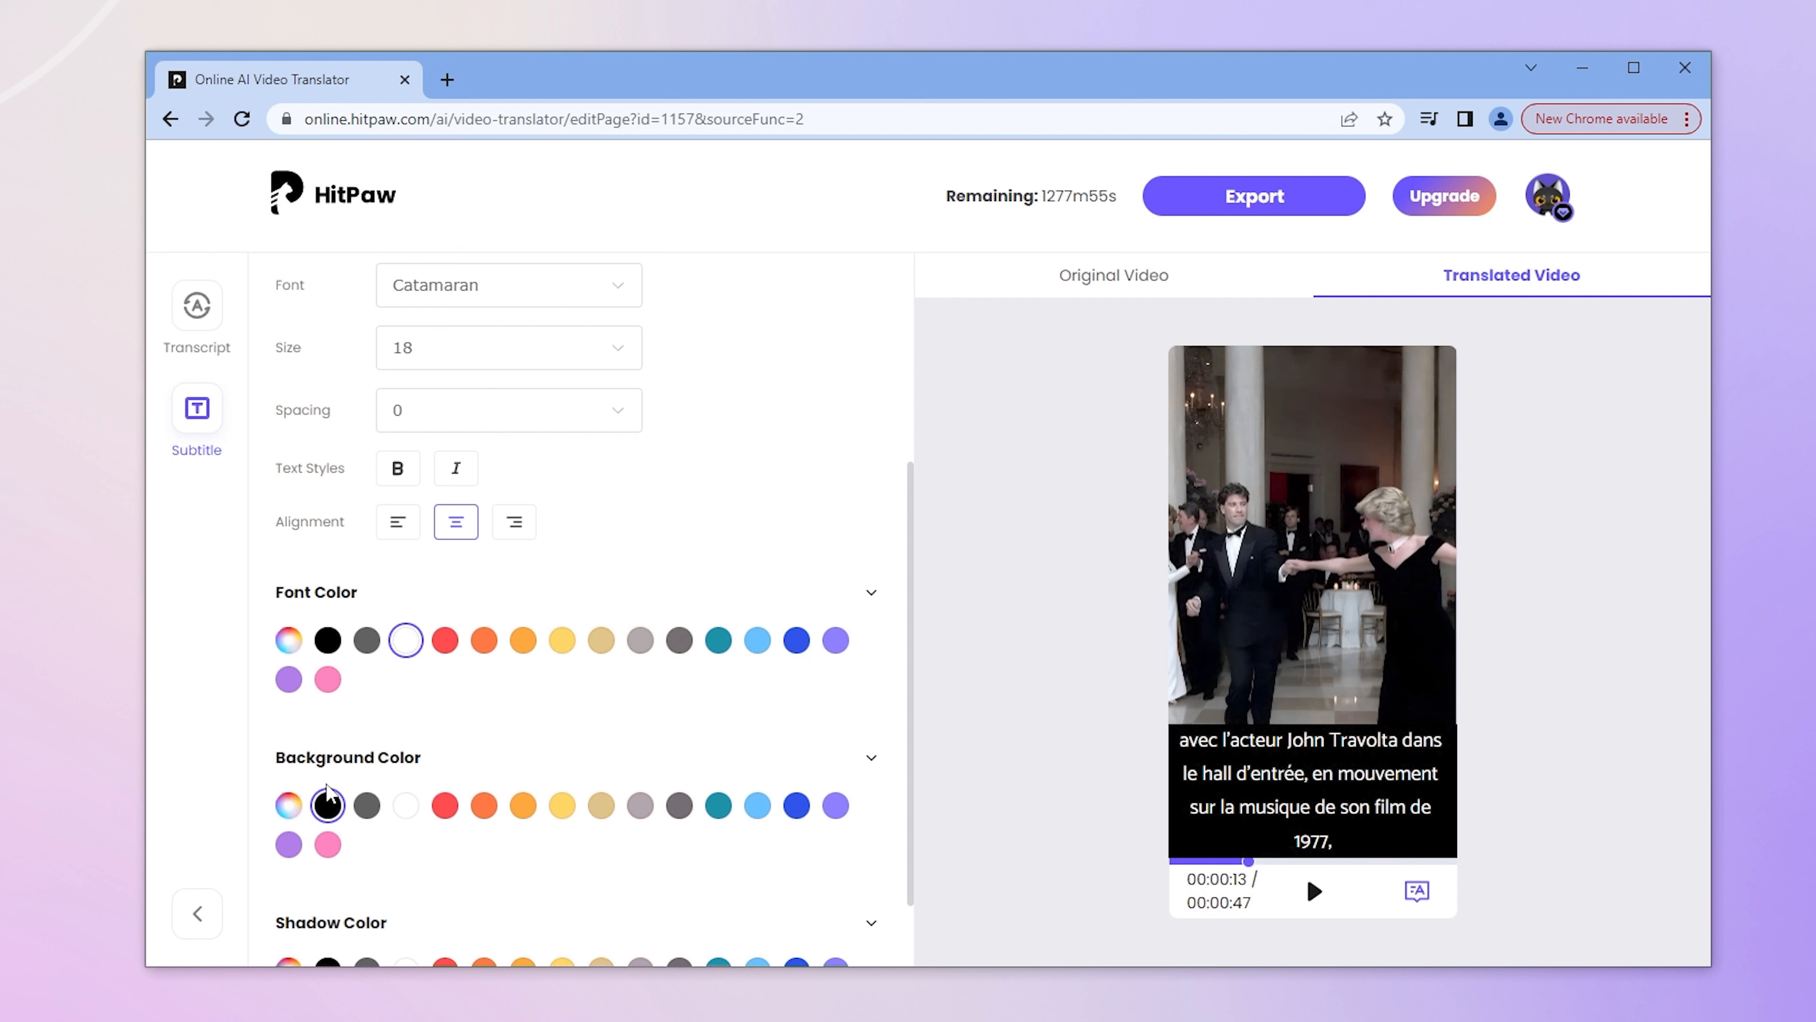
left_click(287, 804)
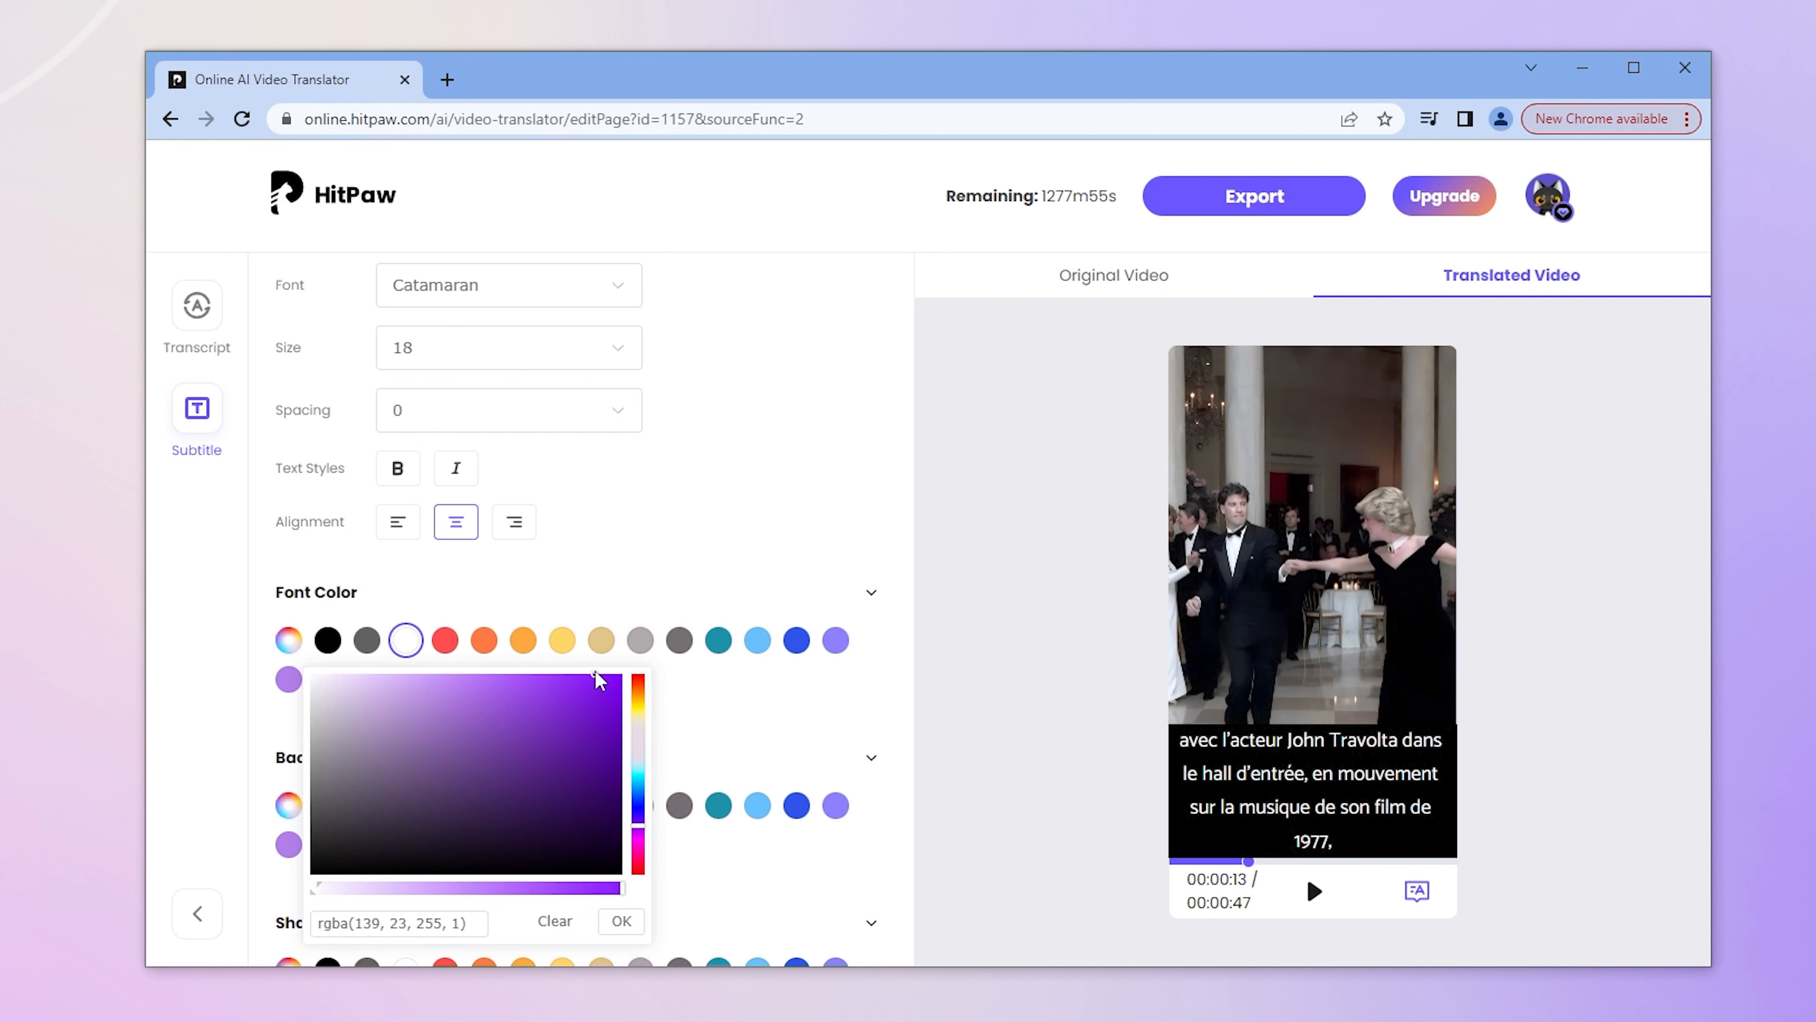
left_click(621, 921)
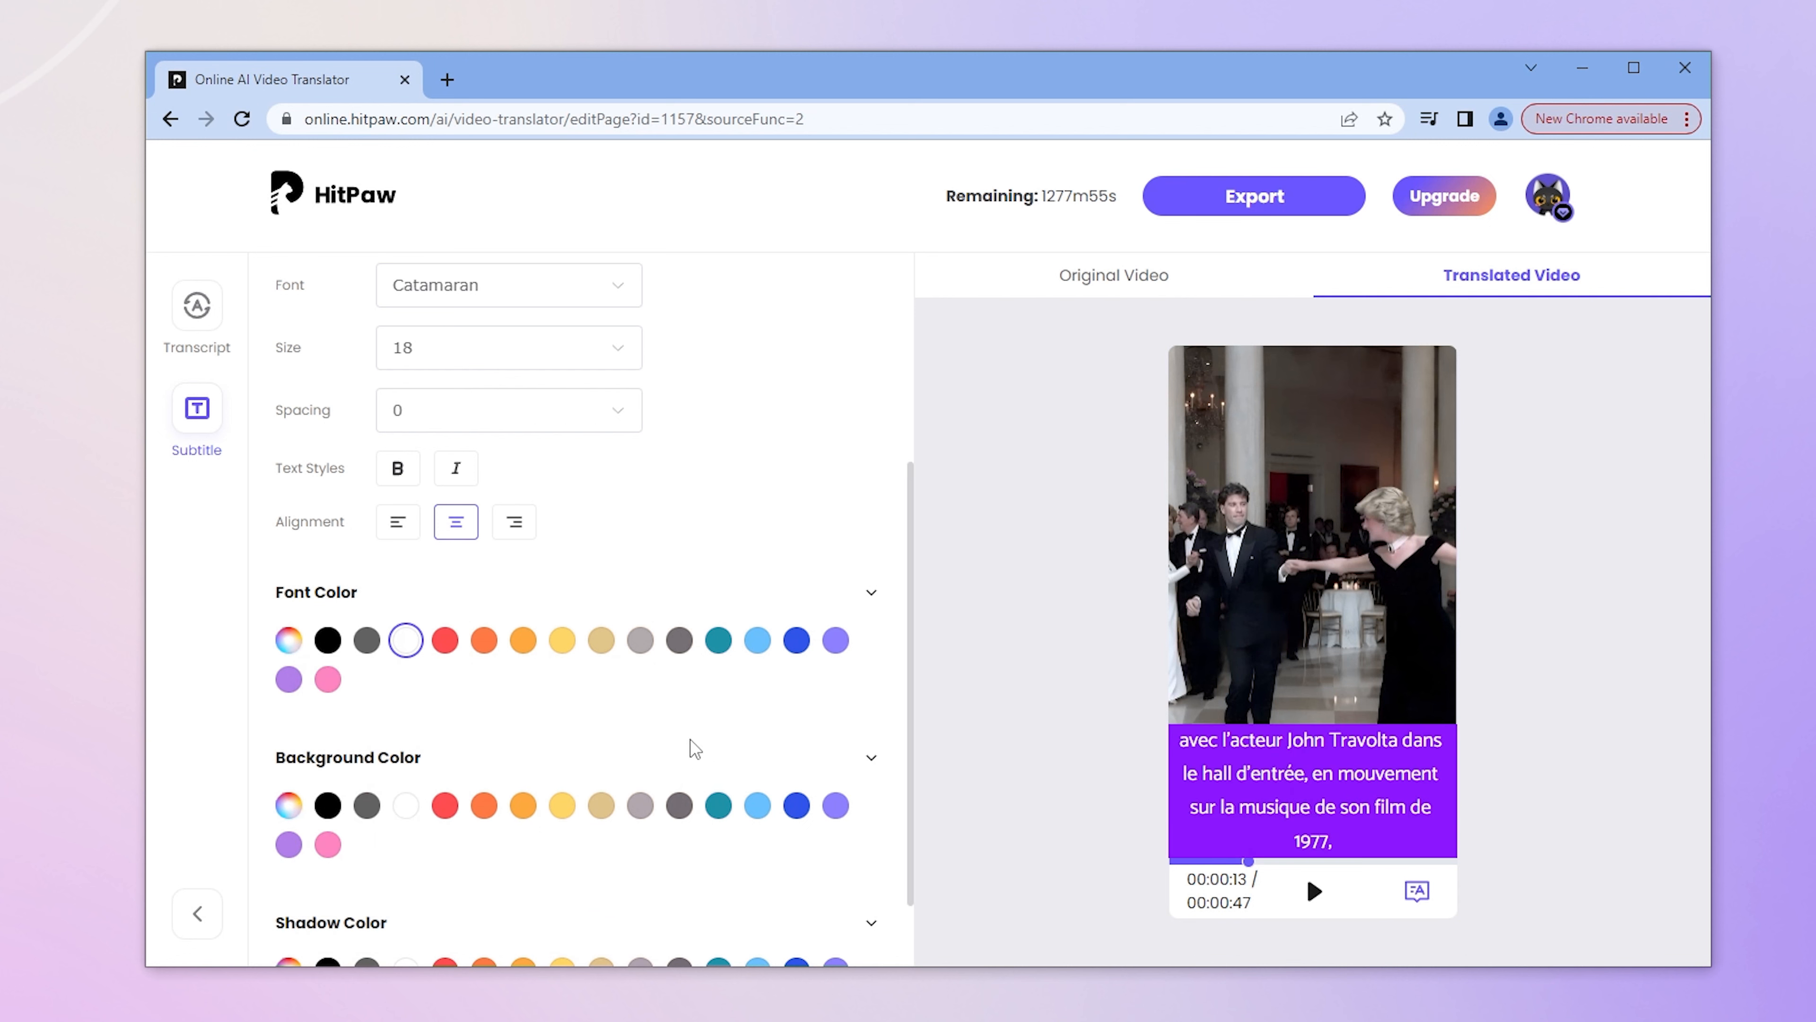
scroll("down", 3)
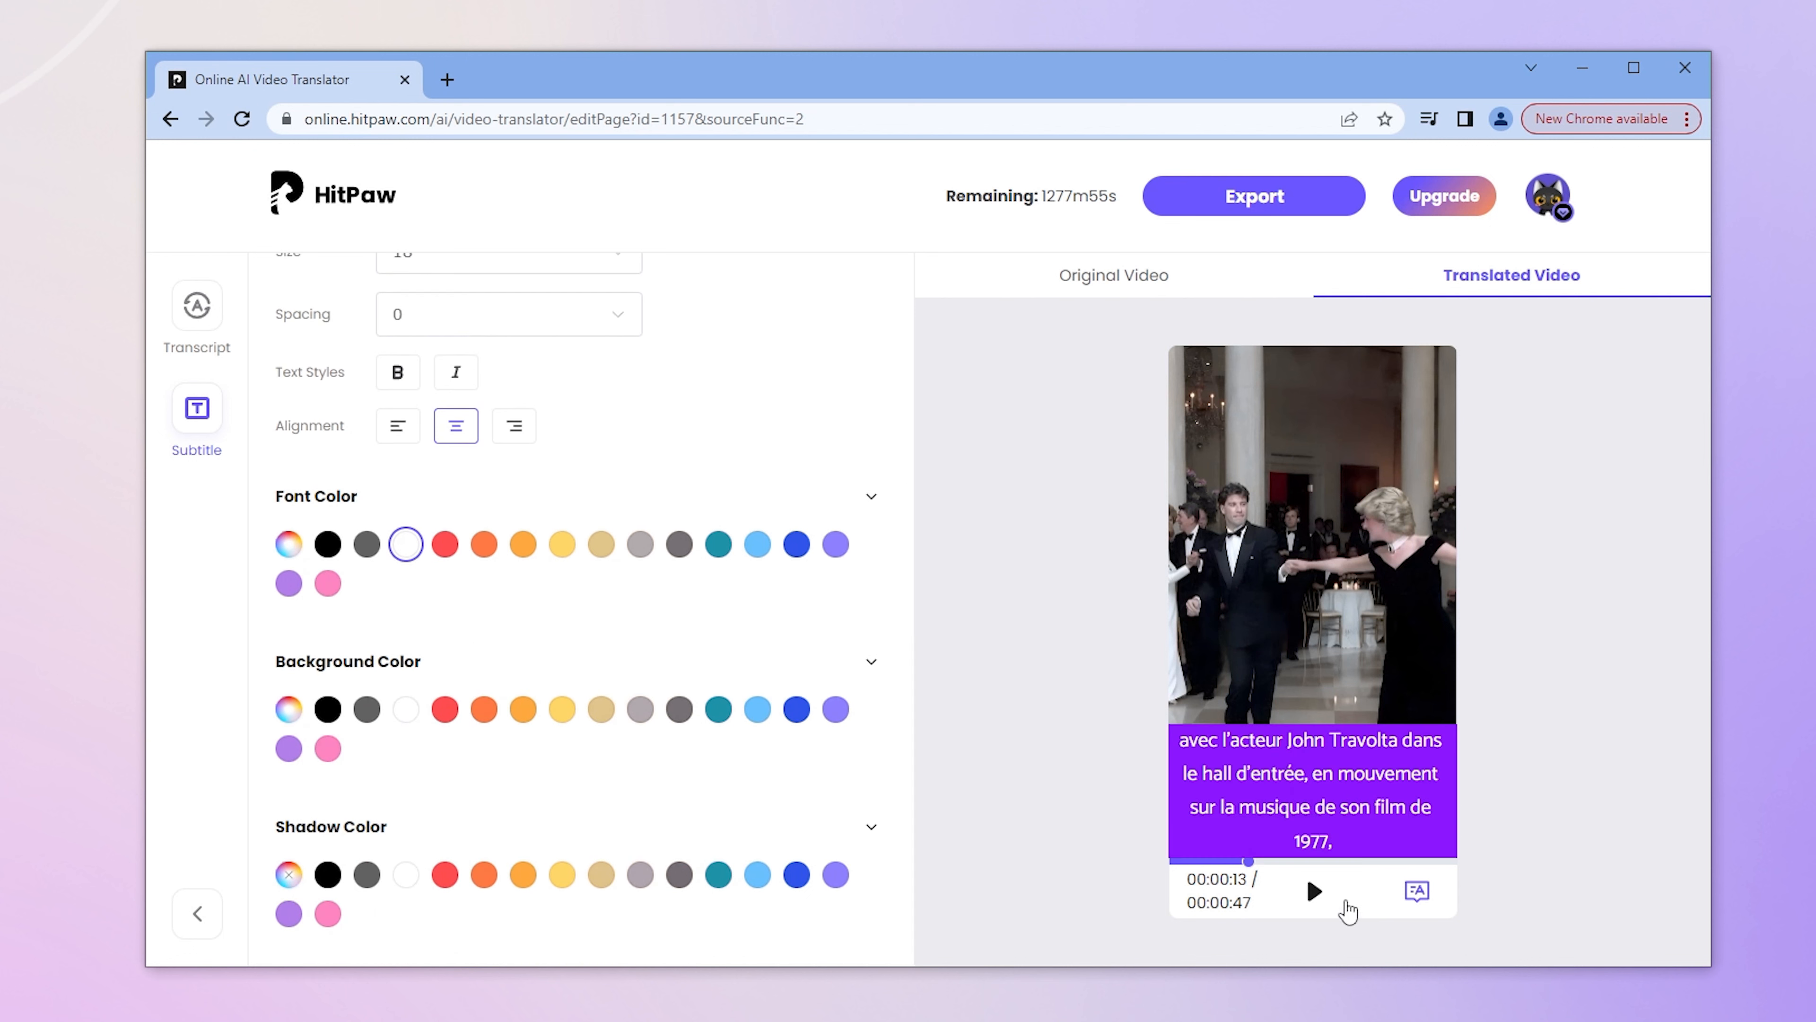
left_click(1314, 892)
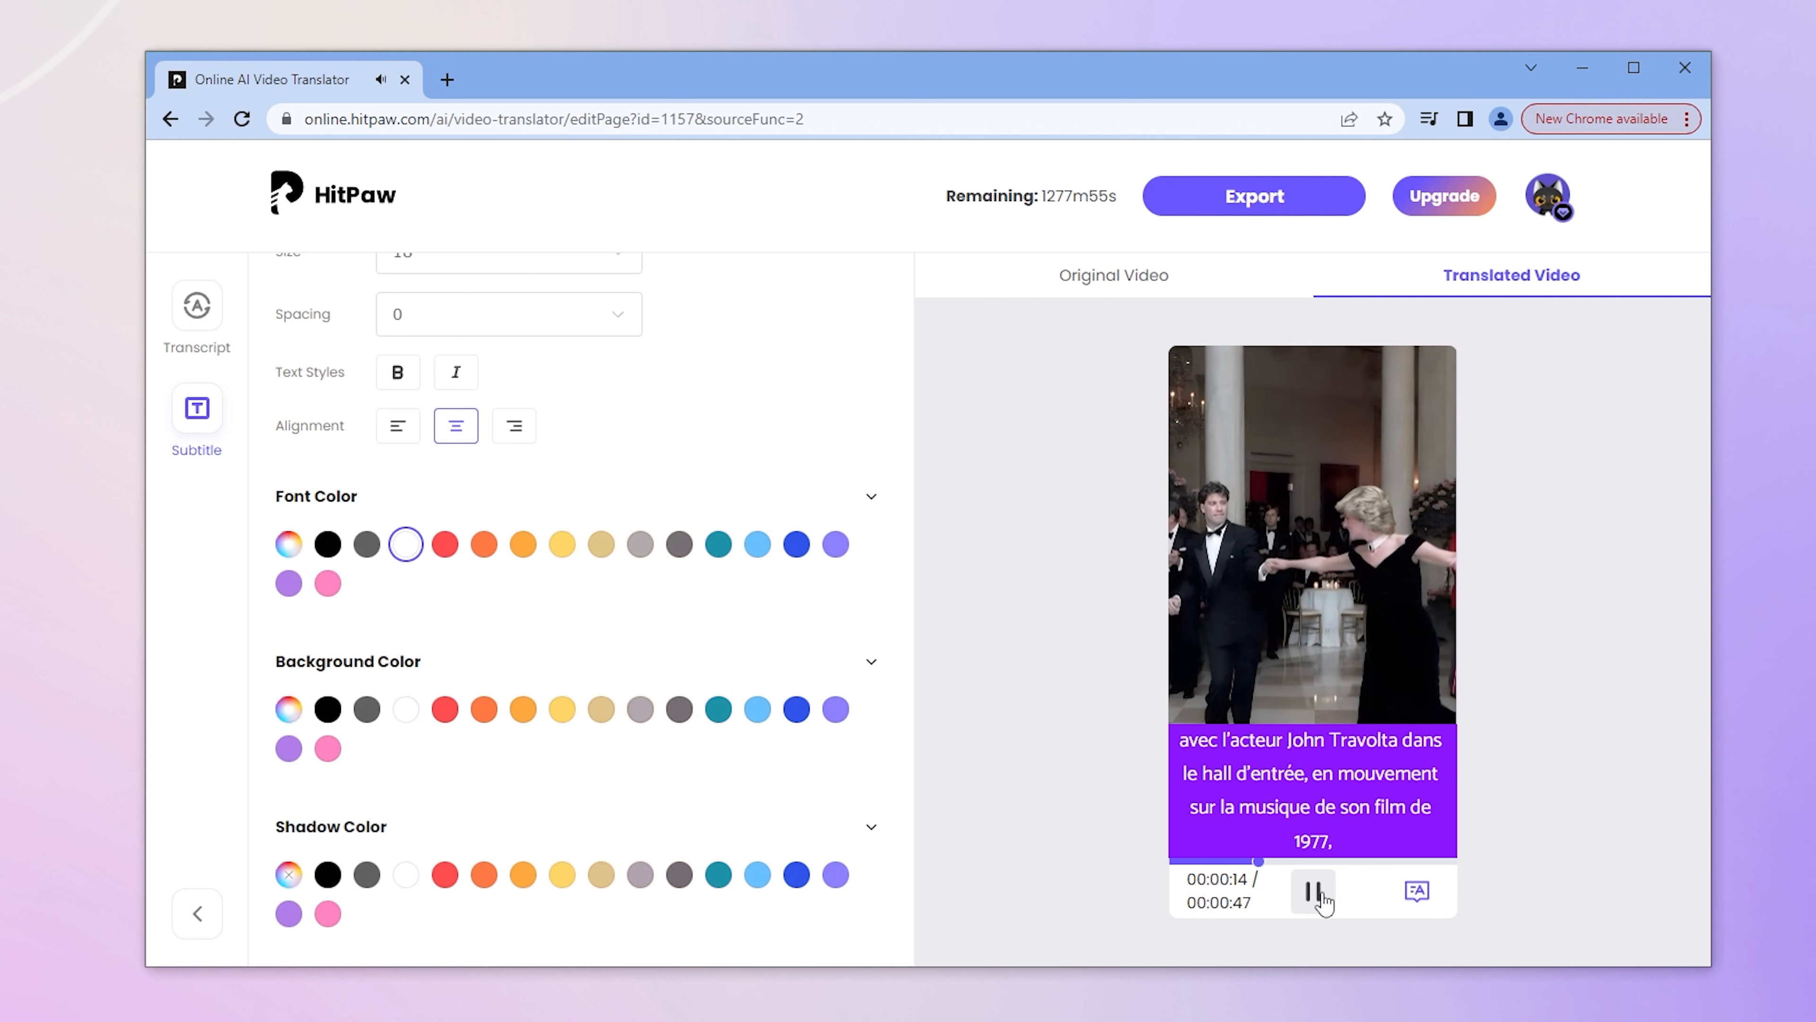